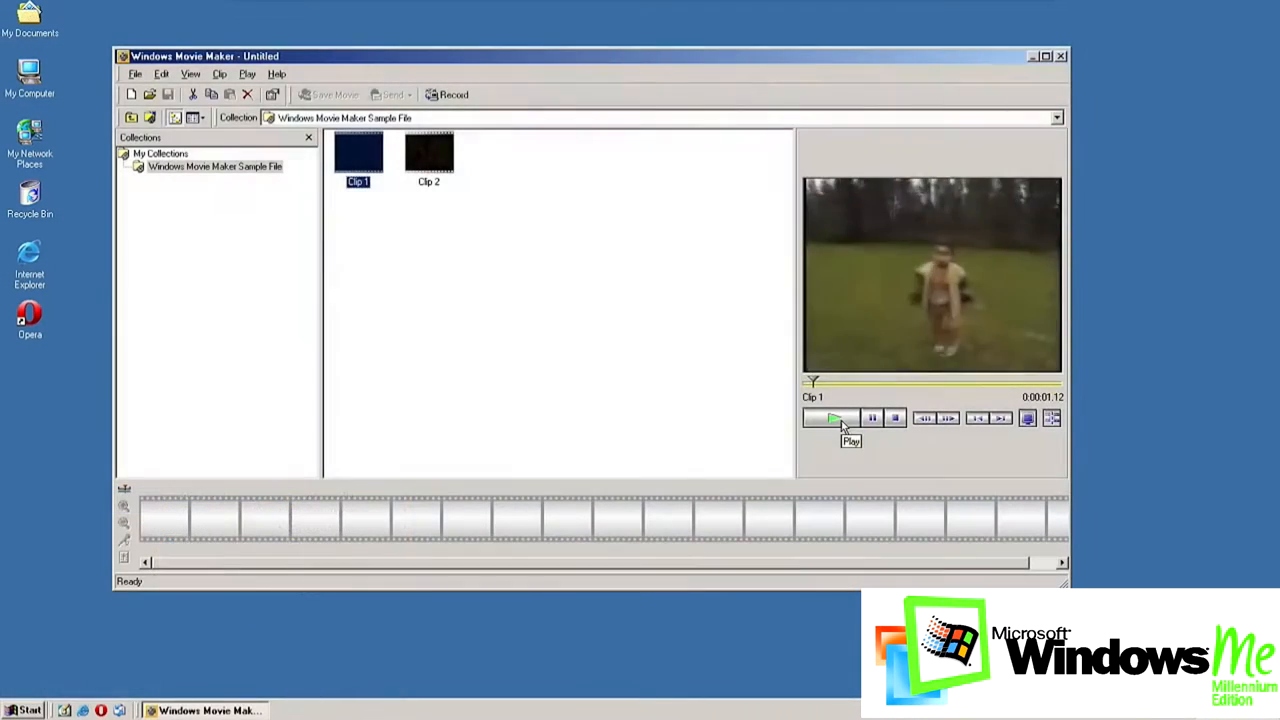
Play the first sample clip in Movie Maker's preview monitor.
left_click(832, 418)
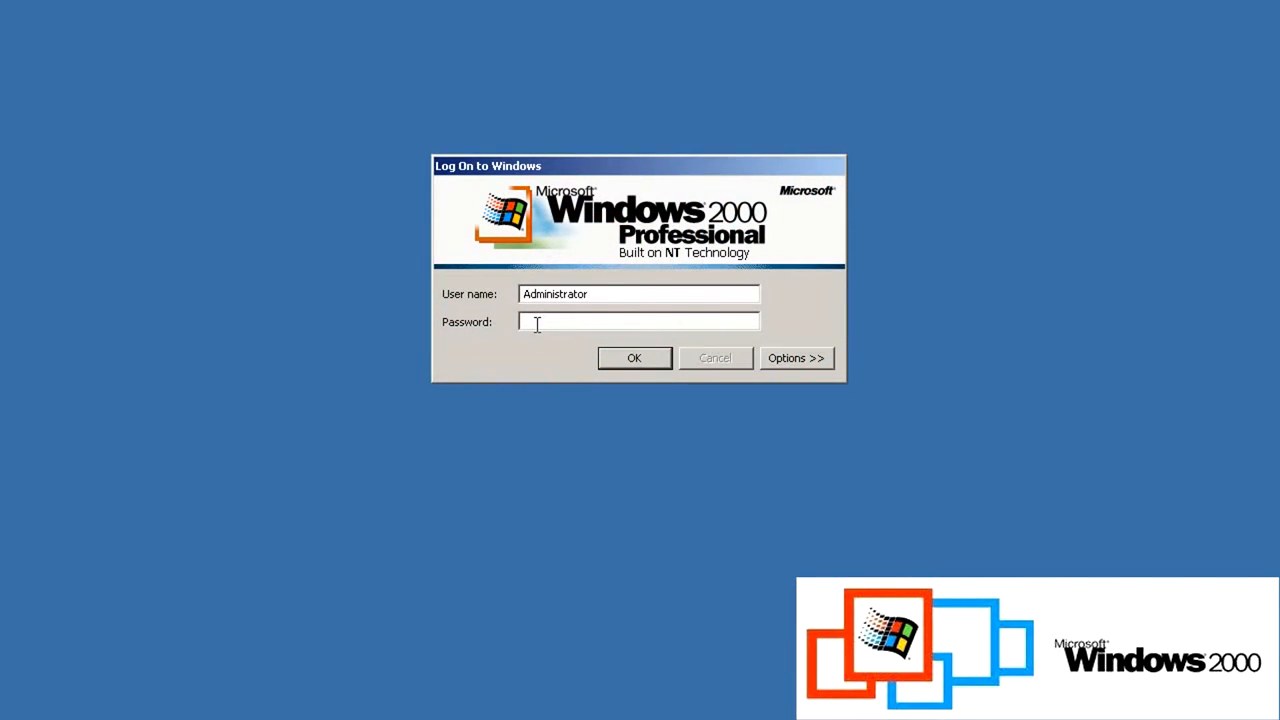
Log on to Windows 2000 and browse Internet Explorer's Help menu.
left_click(634, 358)
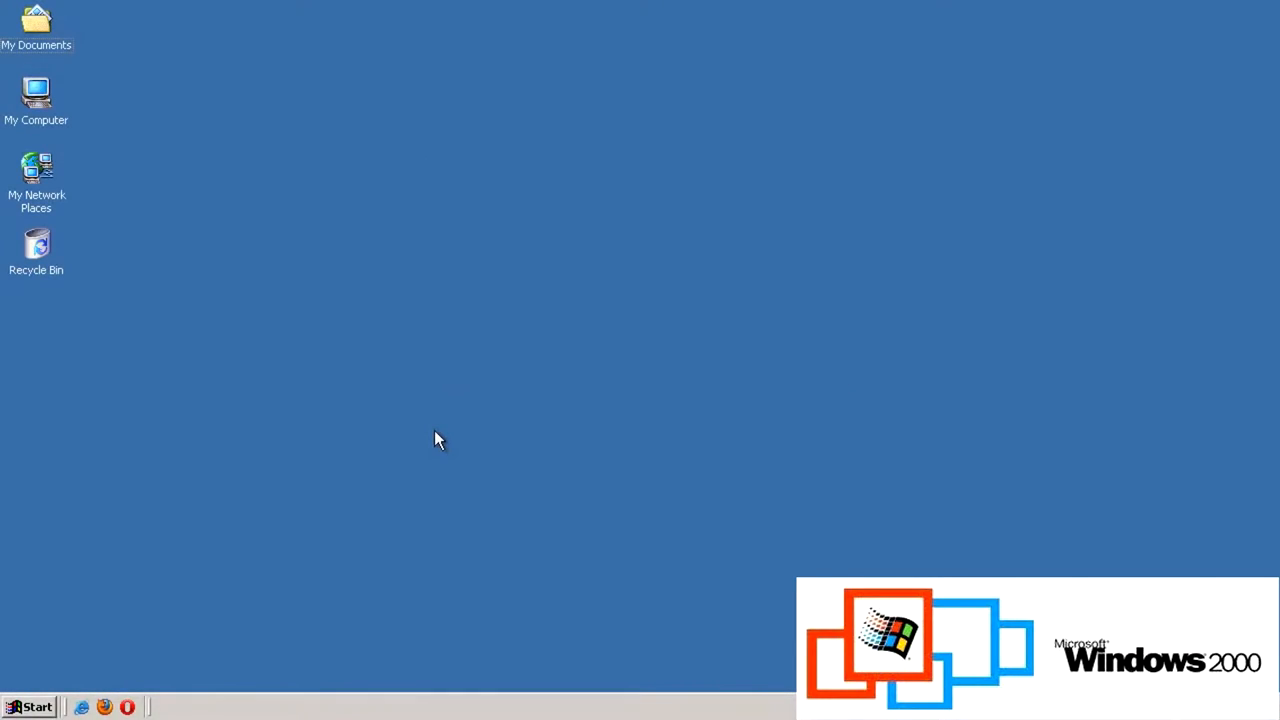
mouse_move(164, 292)
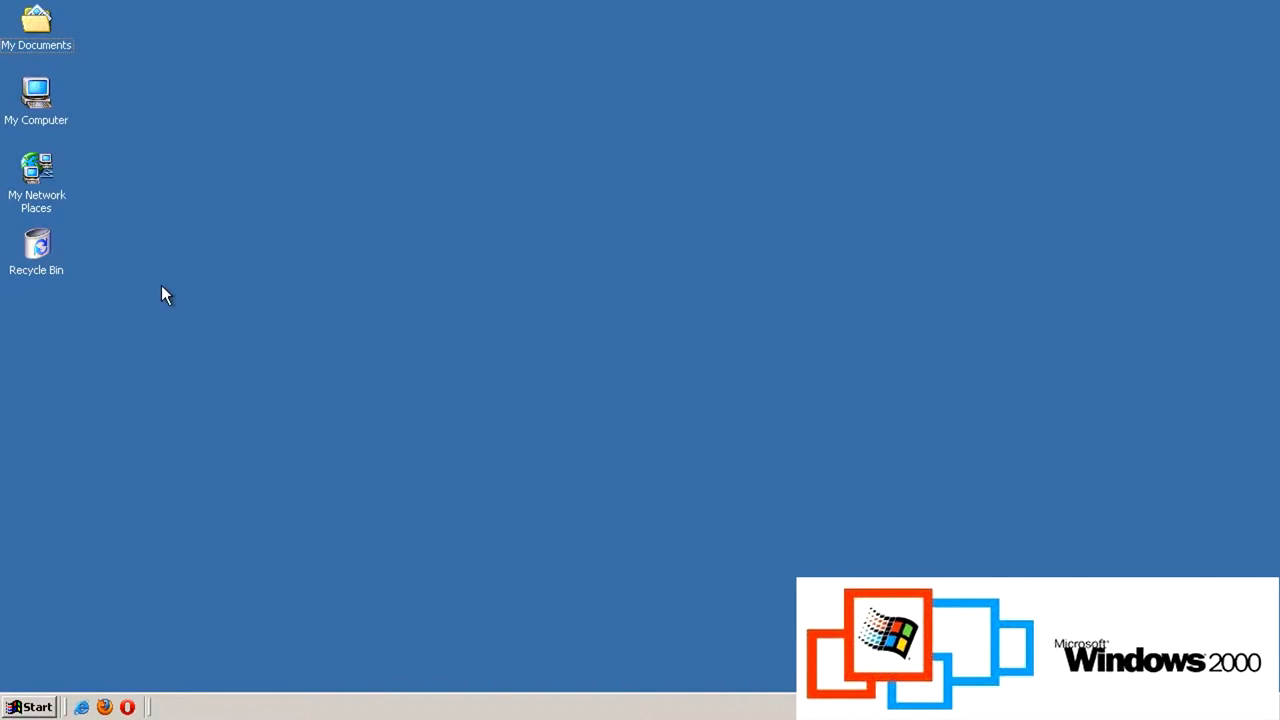
left_click(226, 32)
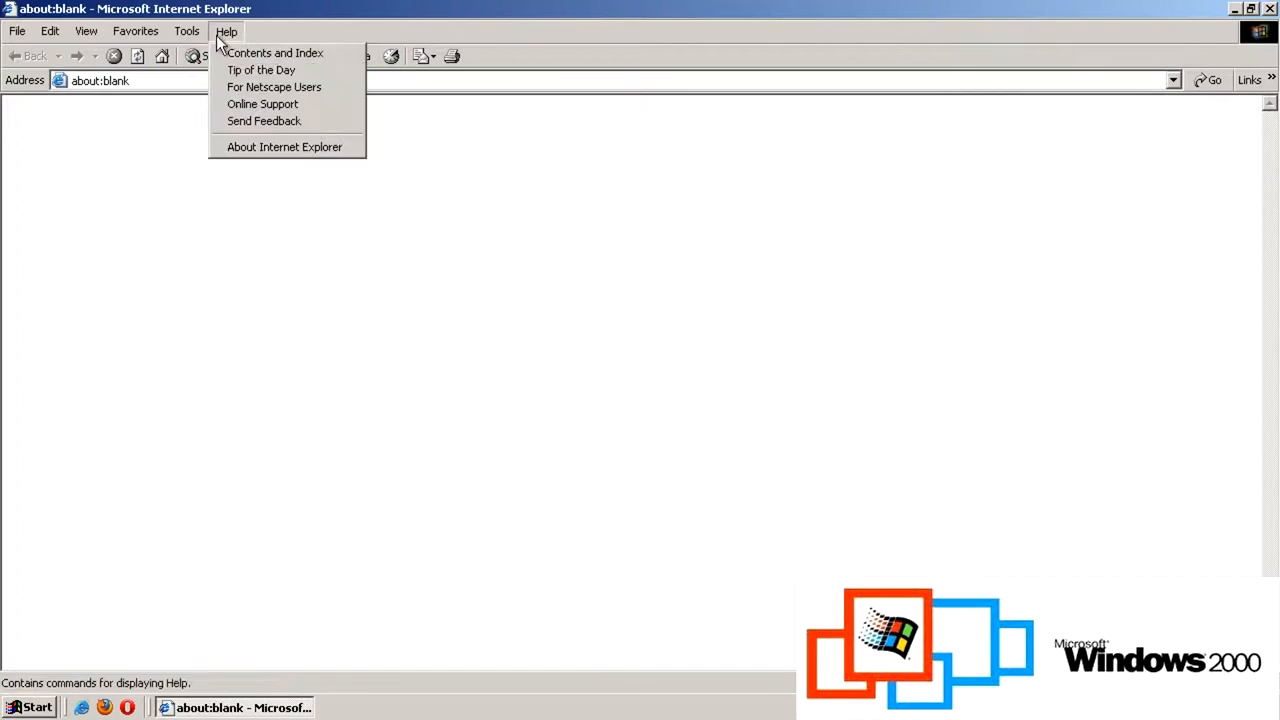
left_click(284, 148)
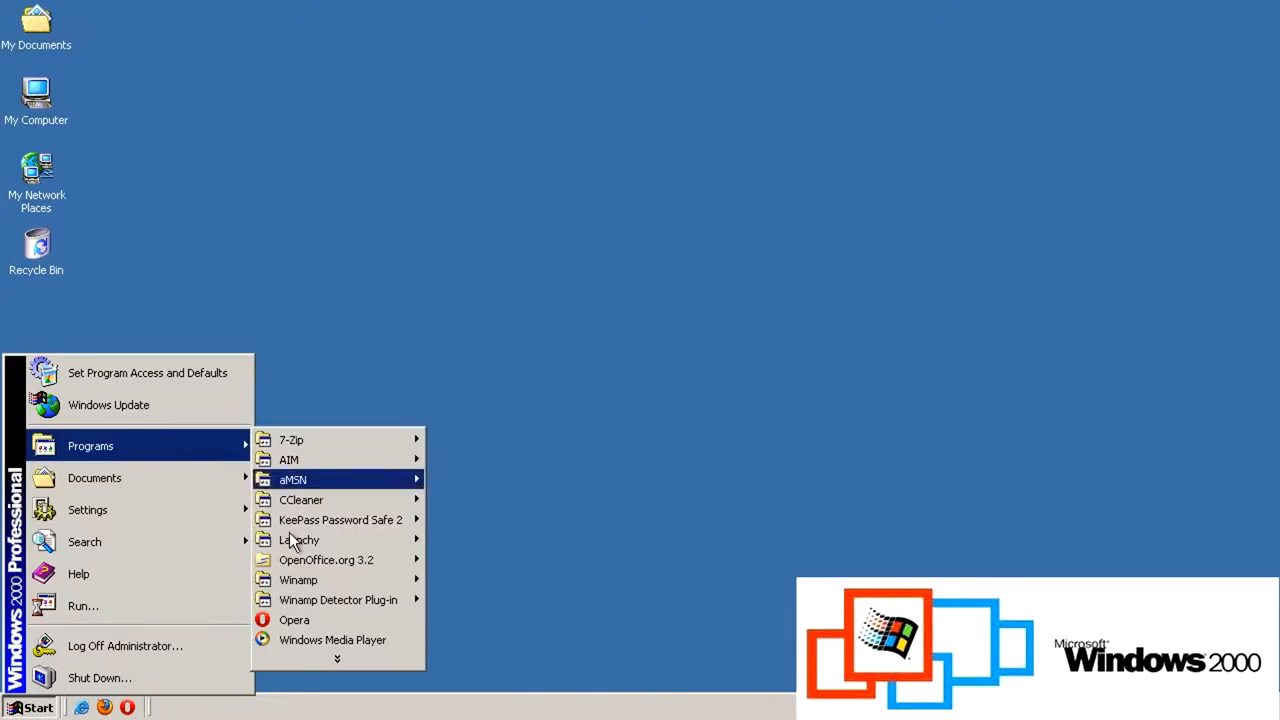
Show Windows Media Player's About box, then search Opera for 'adobe'.
left_click(332, 640)
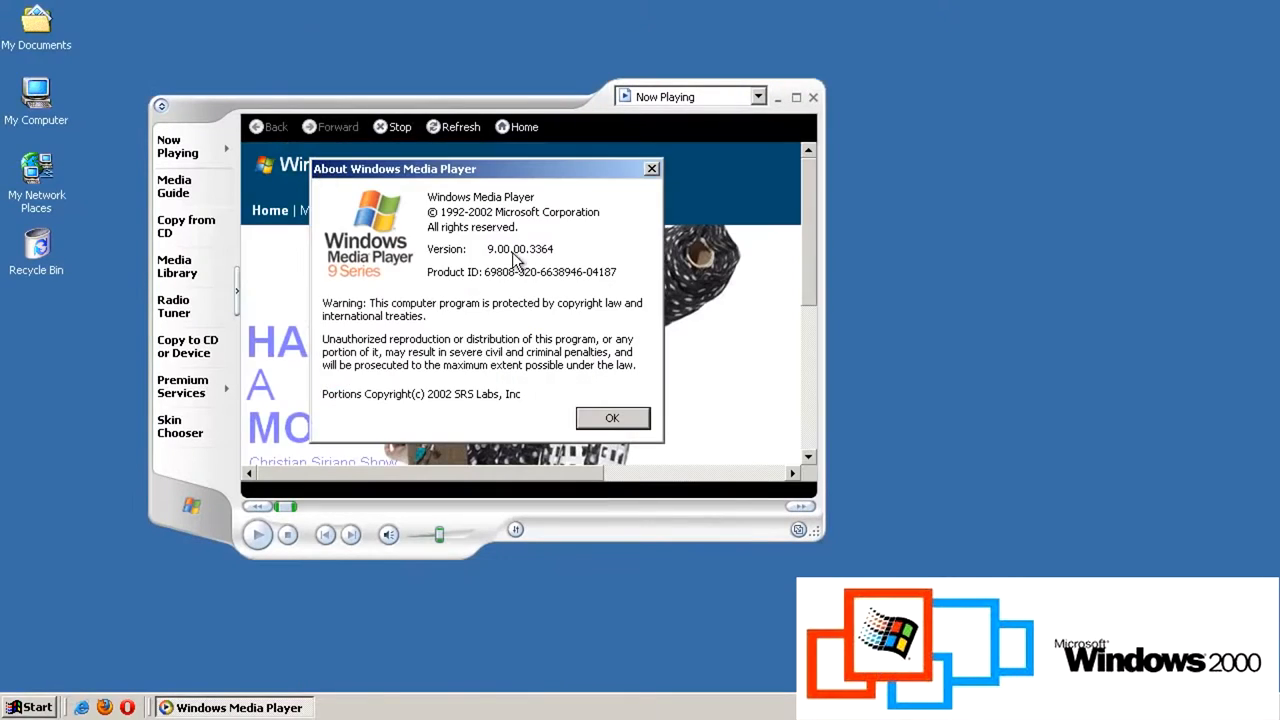
left_click(812, 96)
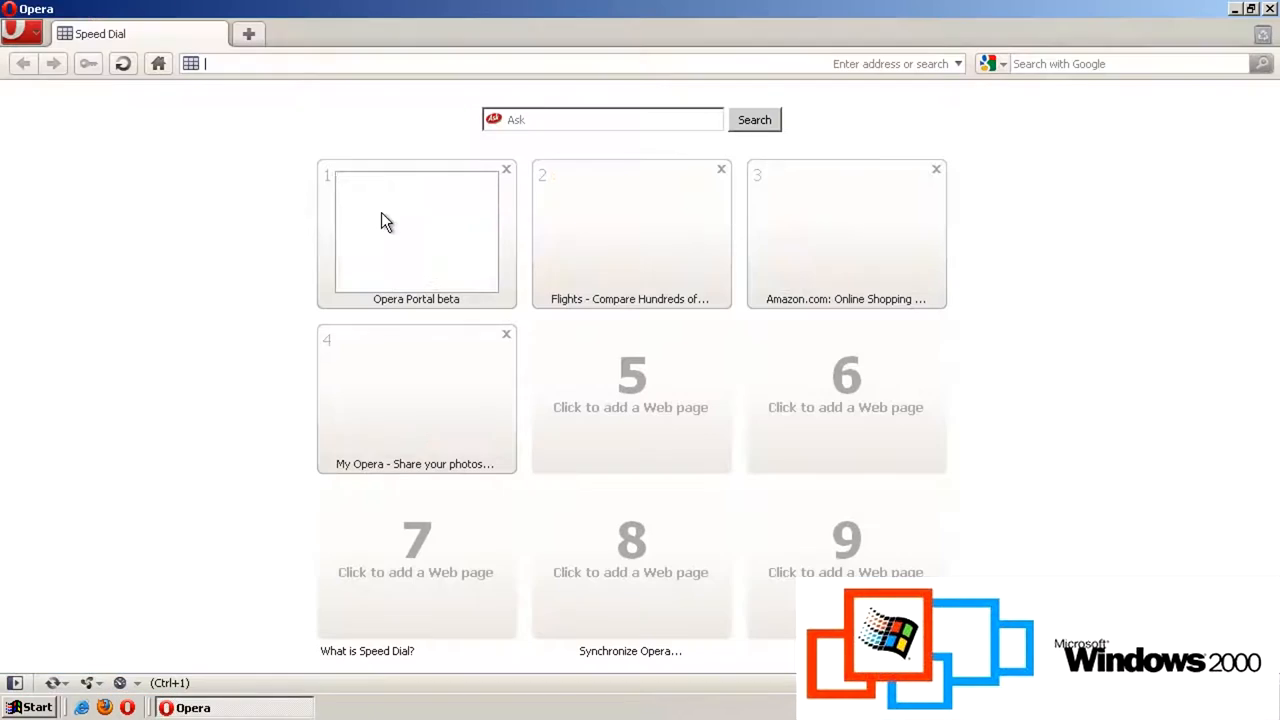
type("adobe")
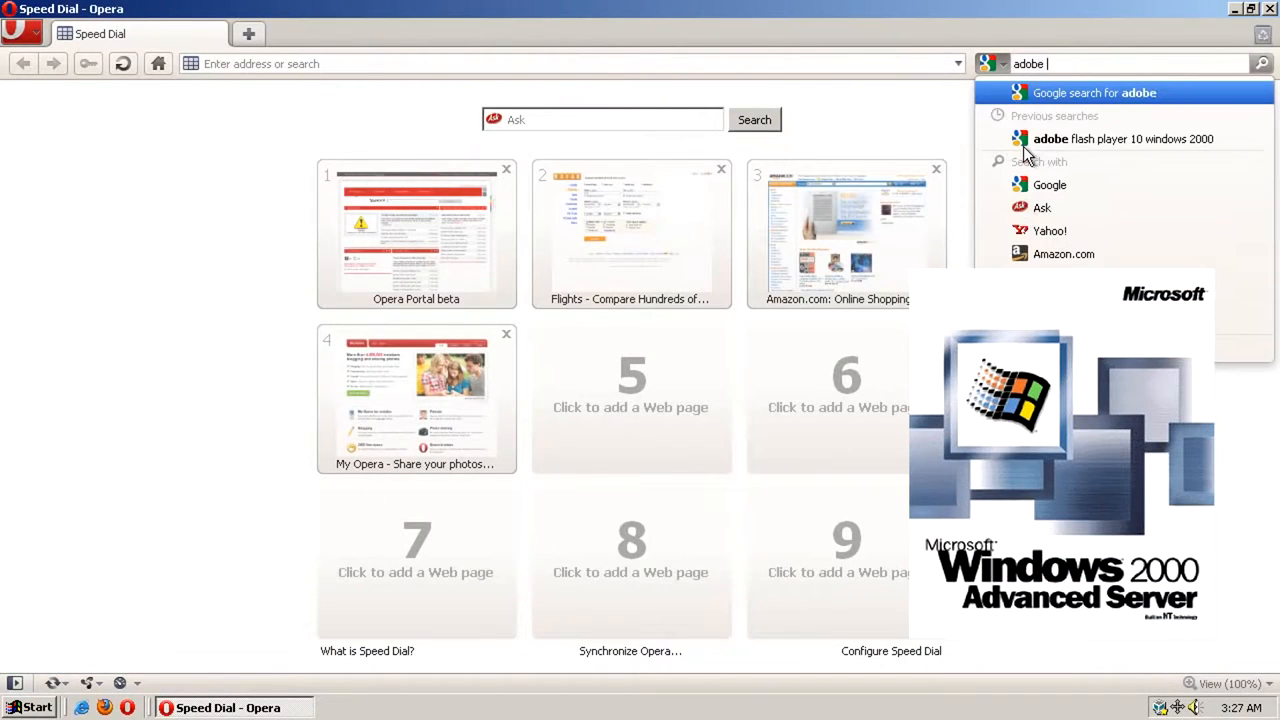
left_click(1122, 138)
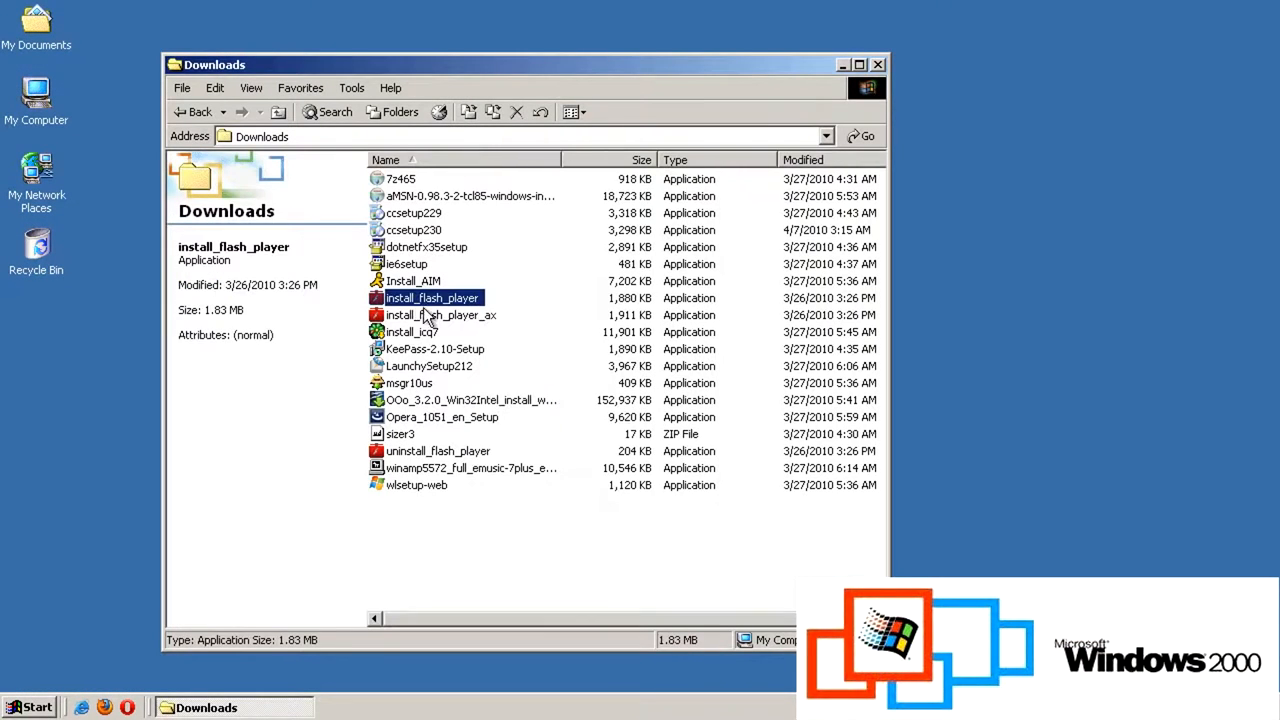
Run the wlsetup-web installer from Downloads and dismiss its invalid application error.
left_click(440, 316)
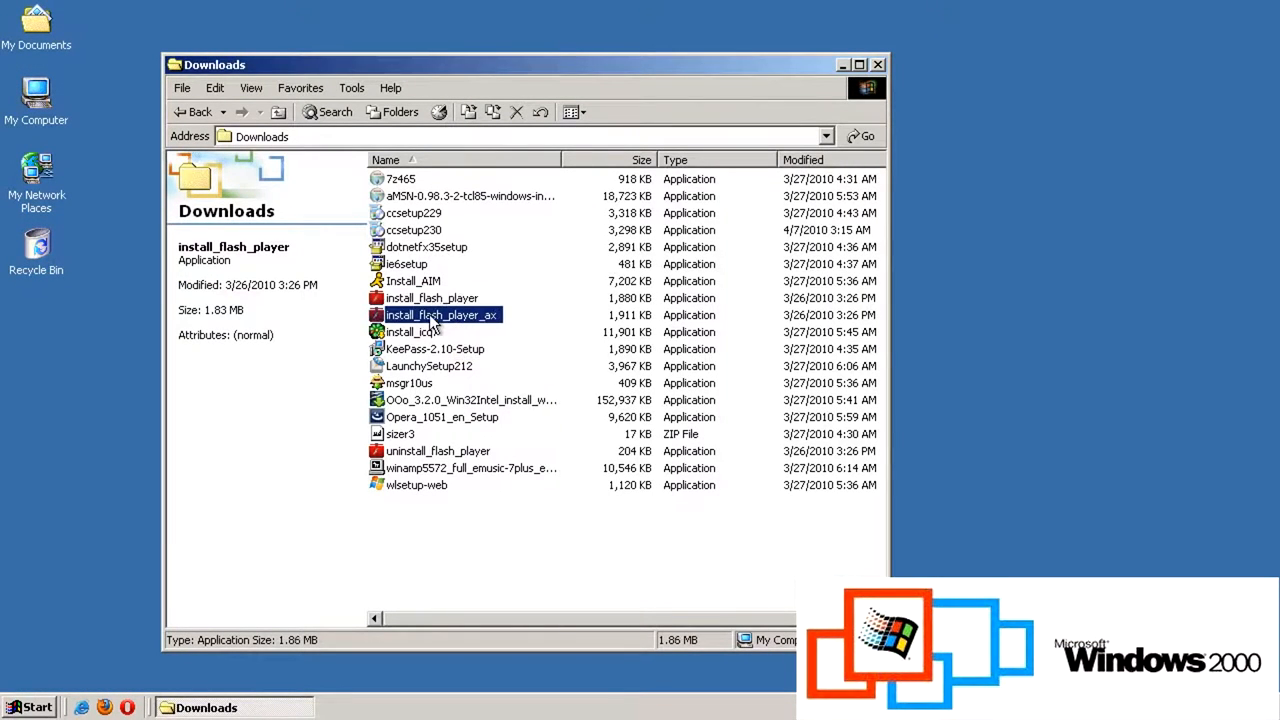
left_click(420, 524)
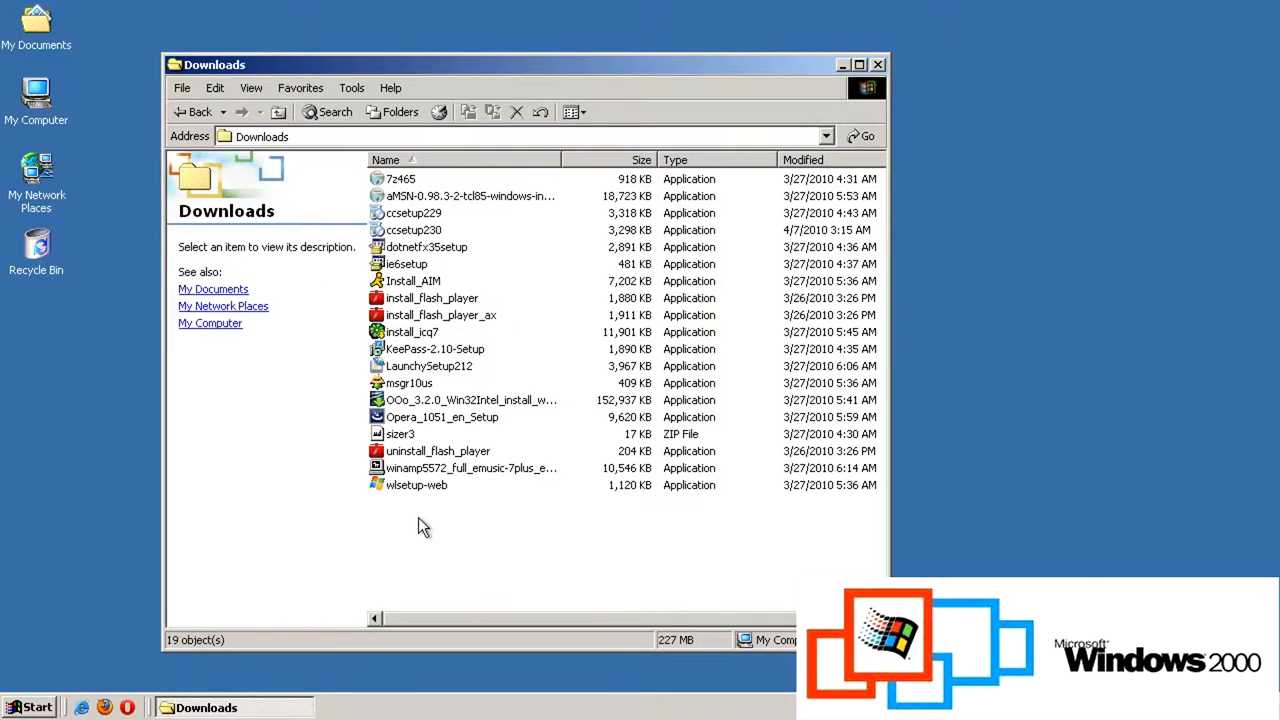
double_click(416, 486)
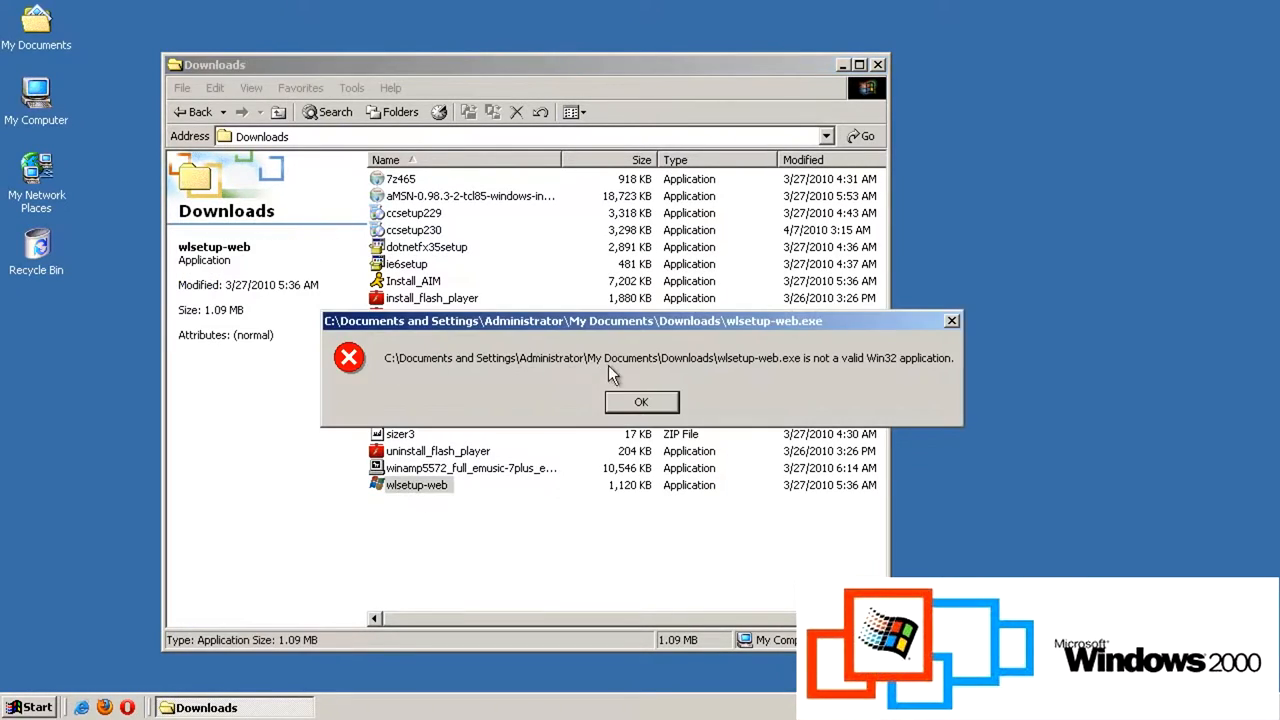
left_click(640, 400)
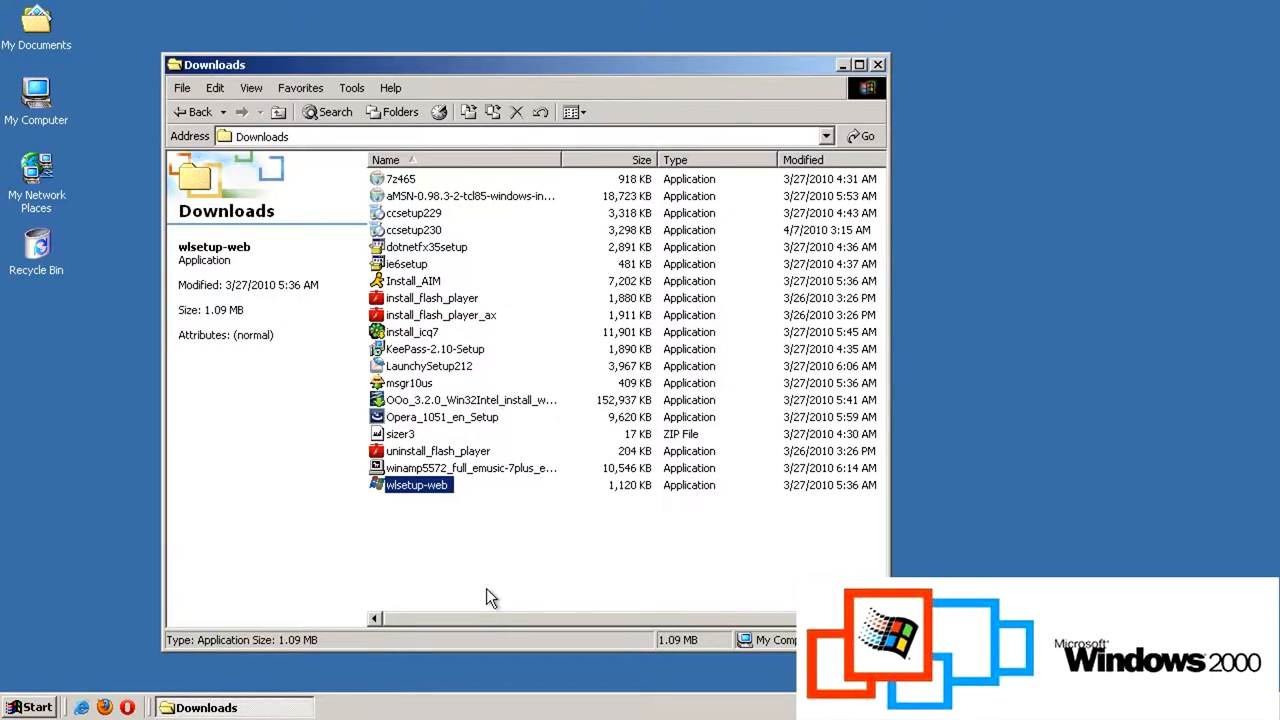
Run the msgr10us Yahoo Messenger installer, dismiss its XP requirement notice, and launch CCleaner.
double_click(408, 384)
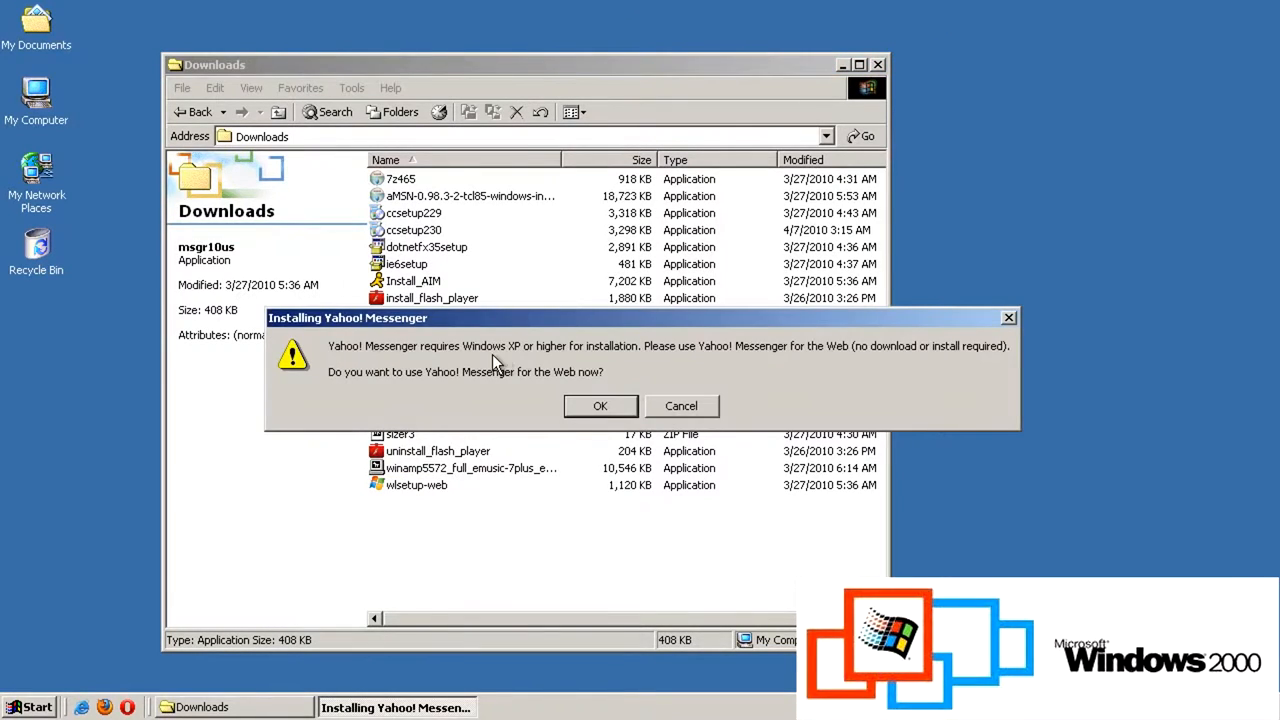
left_click(680, 404)
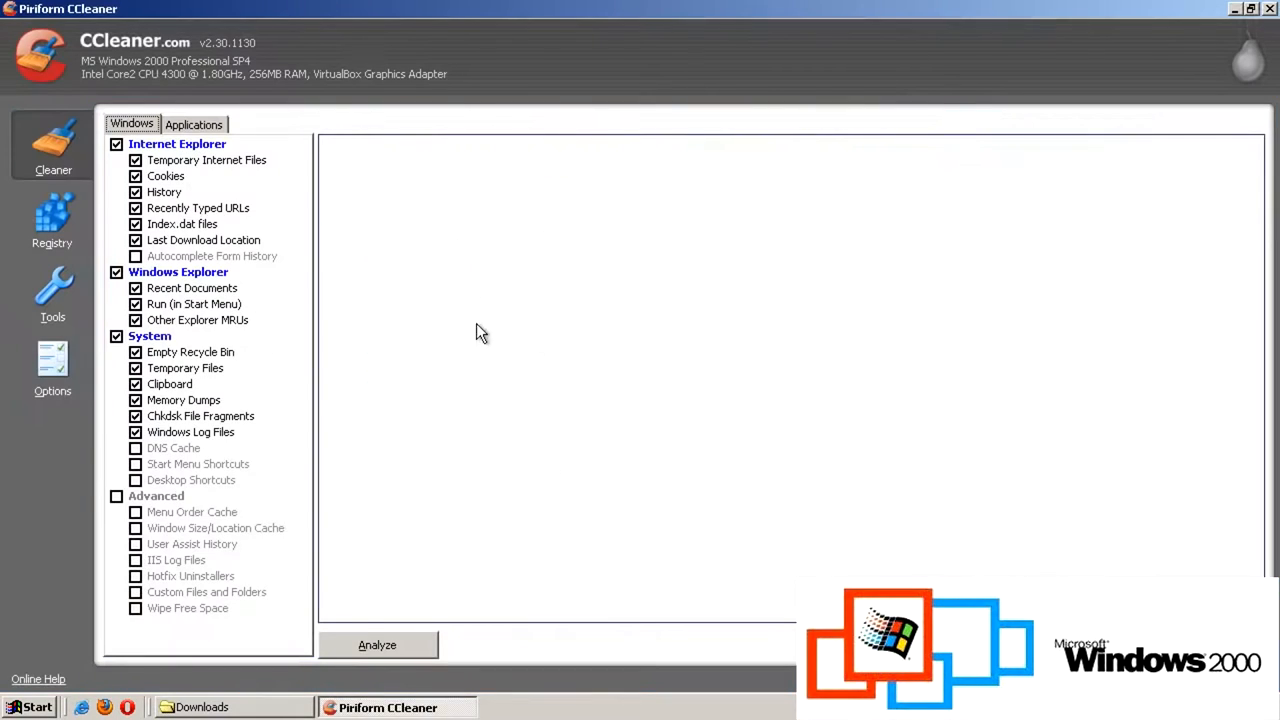
left_click(200, 708)
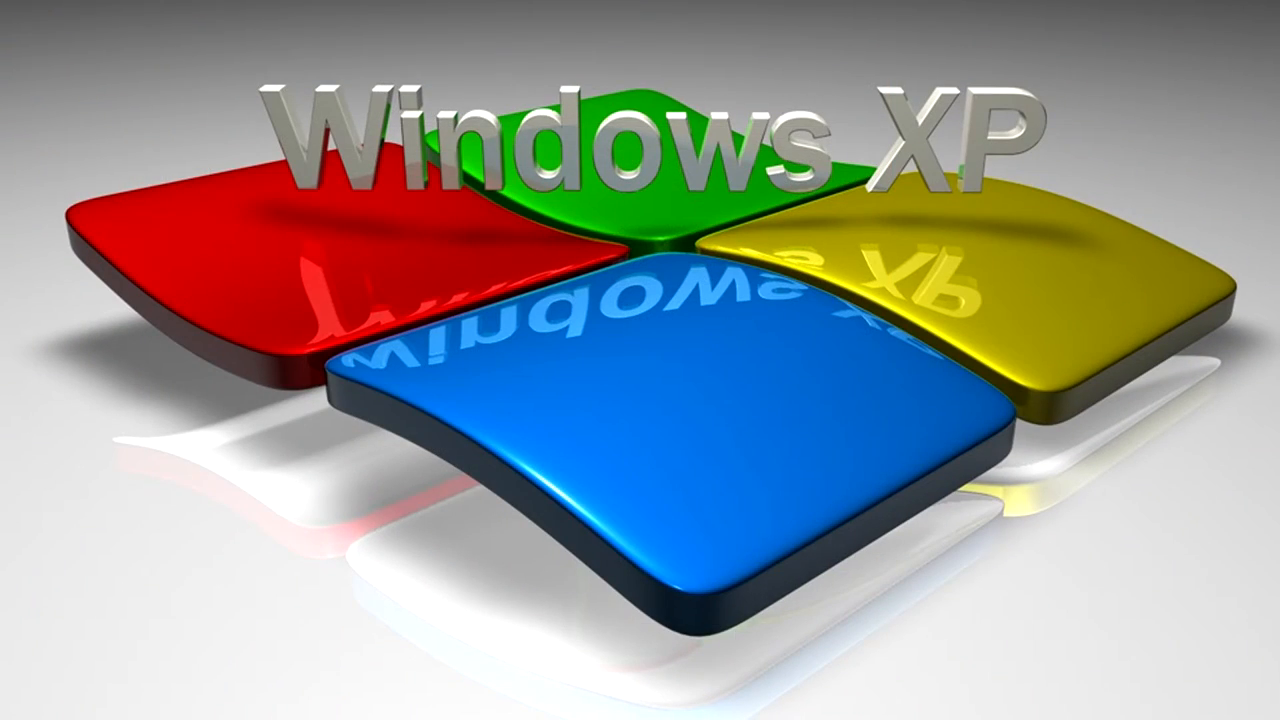
Browse the Windows XP Start menu's All Programs list.
left_click(44, 704)
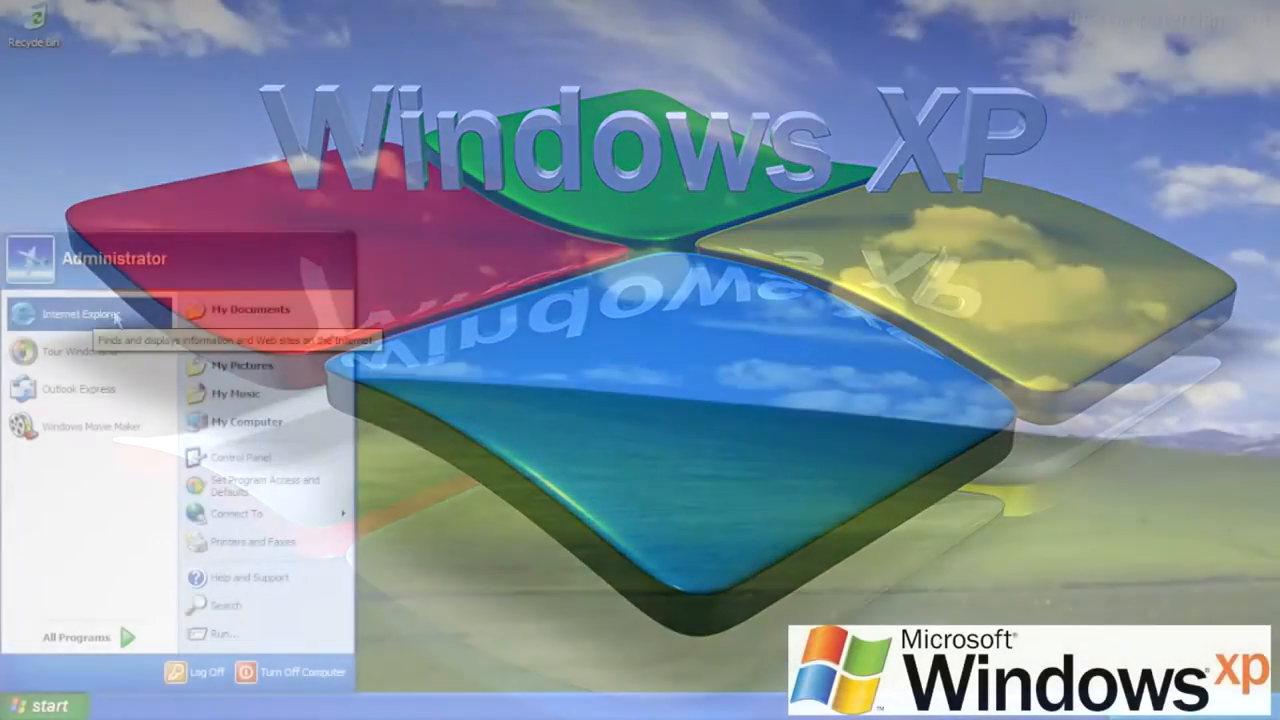
left_click(76, 636)
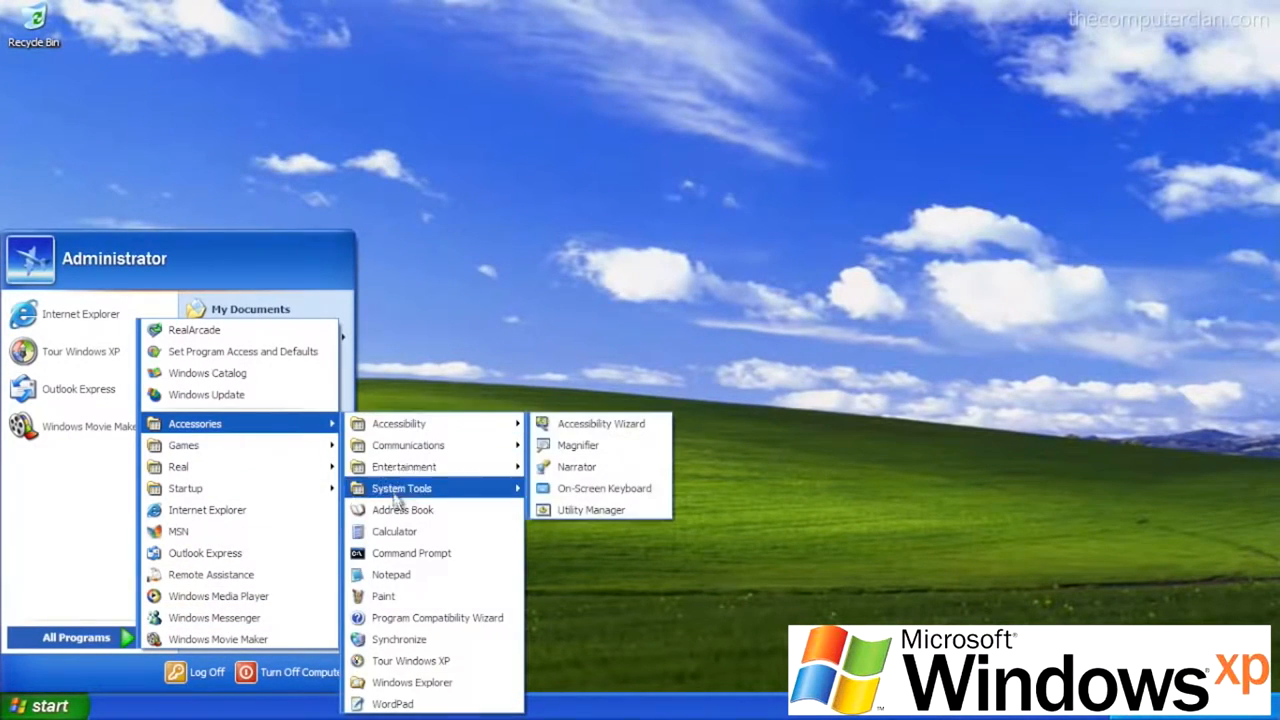
mouse_move(412, 682)
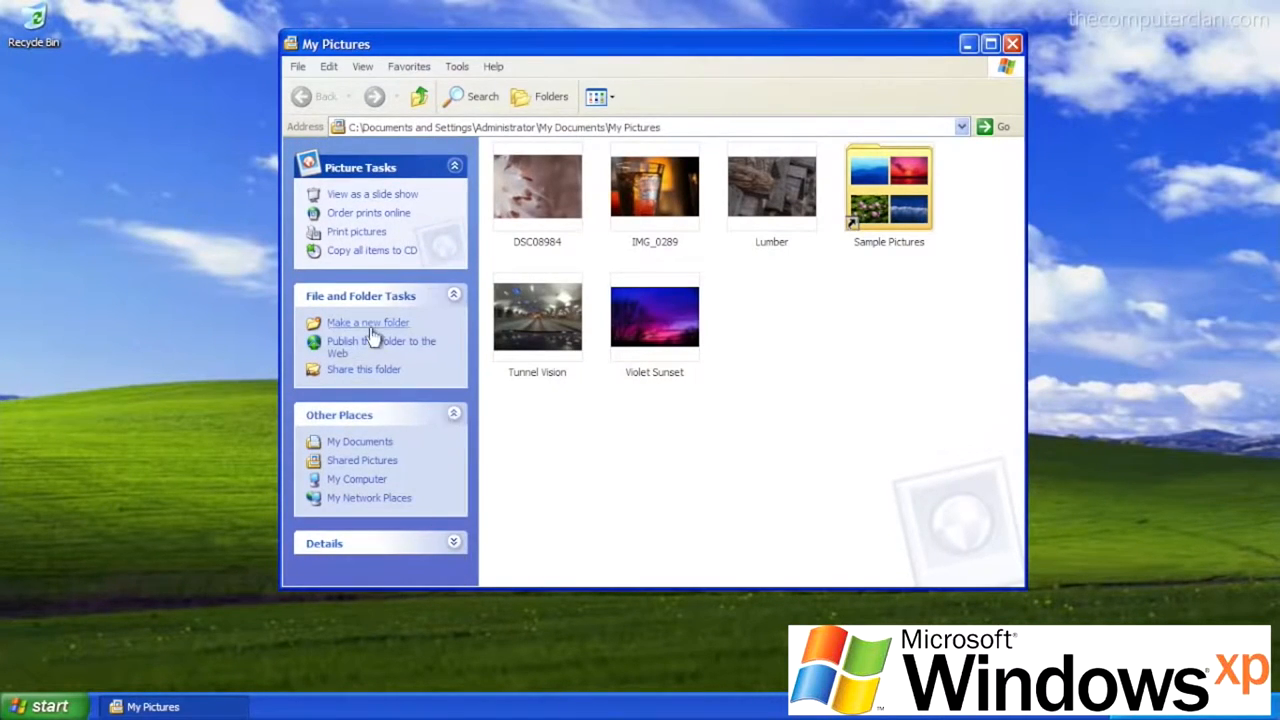
mouse_move(396, 388)
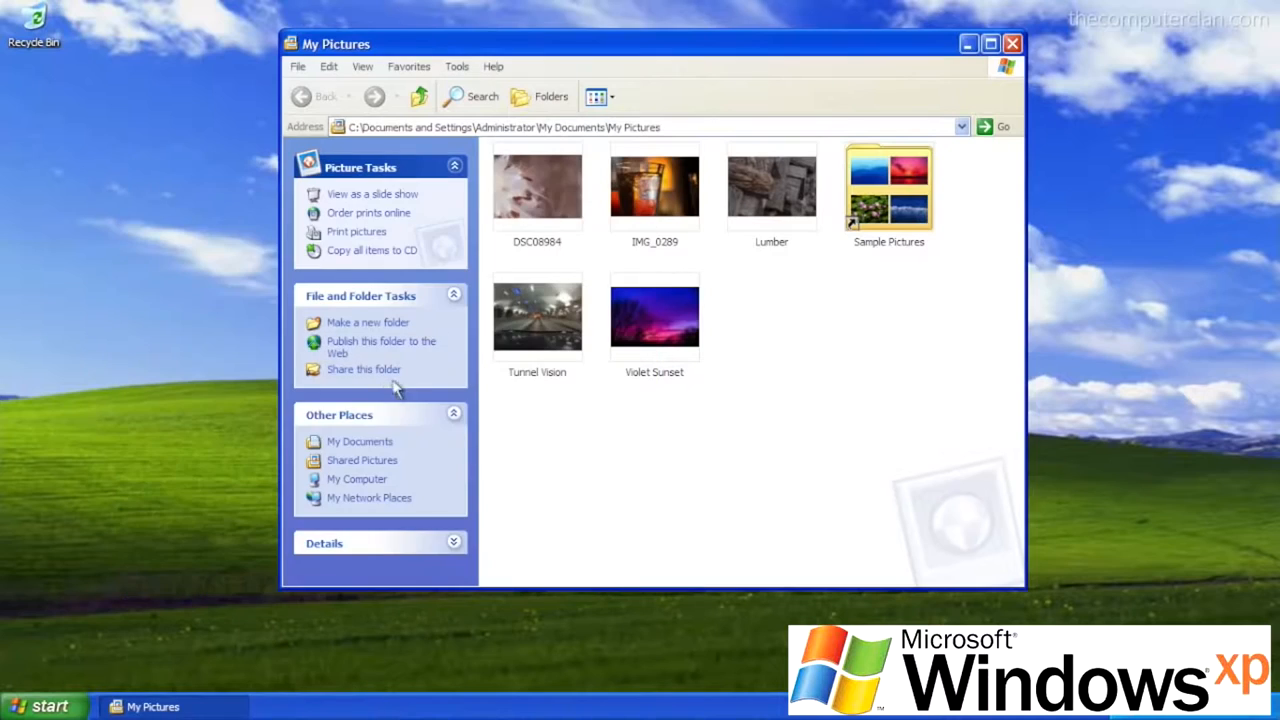
Show My Pictures as a filmstrip and preview the Lumber photo large.
left_click(598, 96)
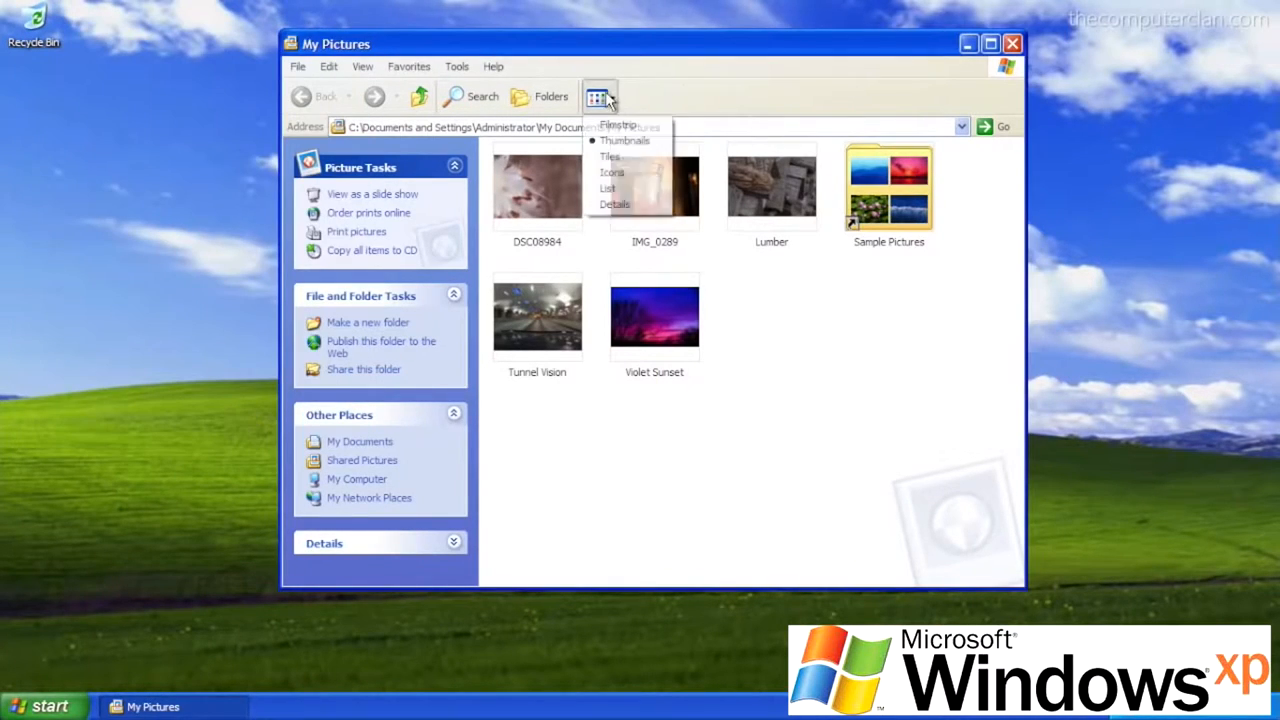
left_click(618, 124)
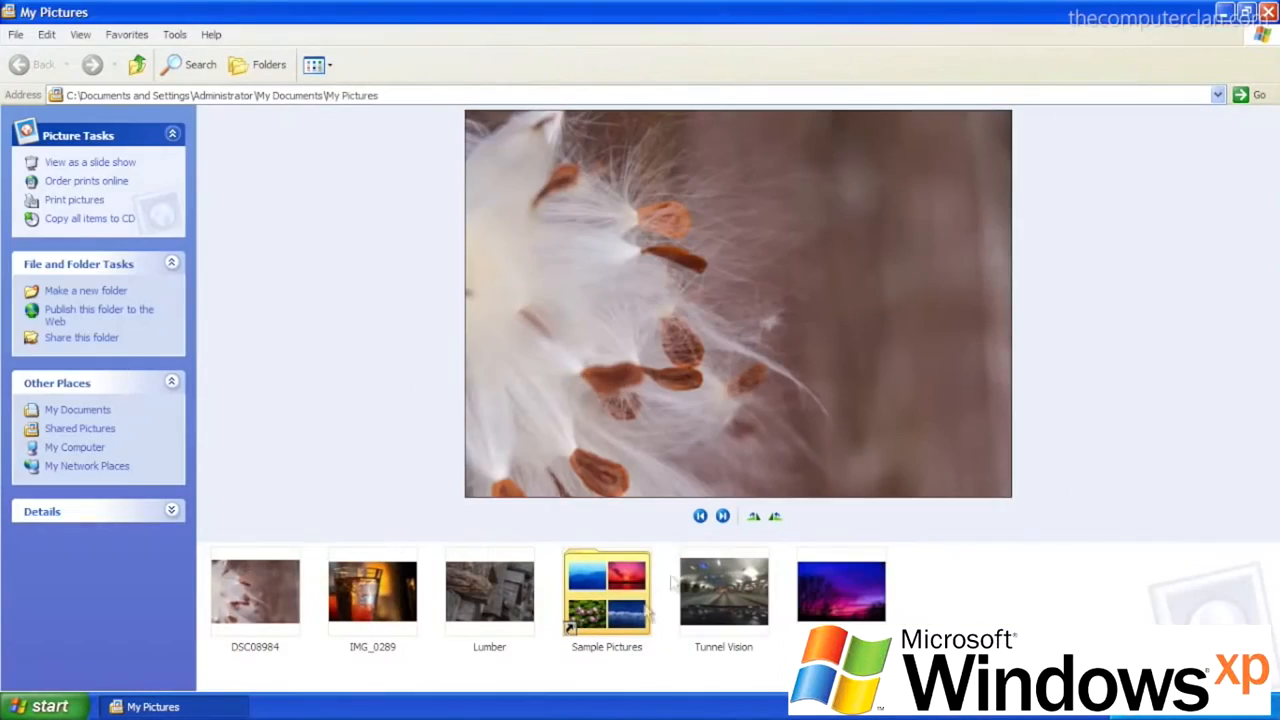
left_click(488, 592)
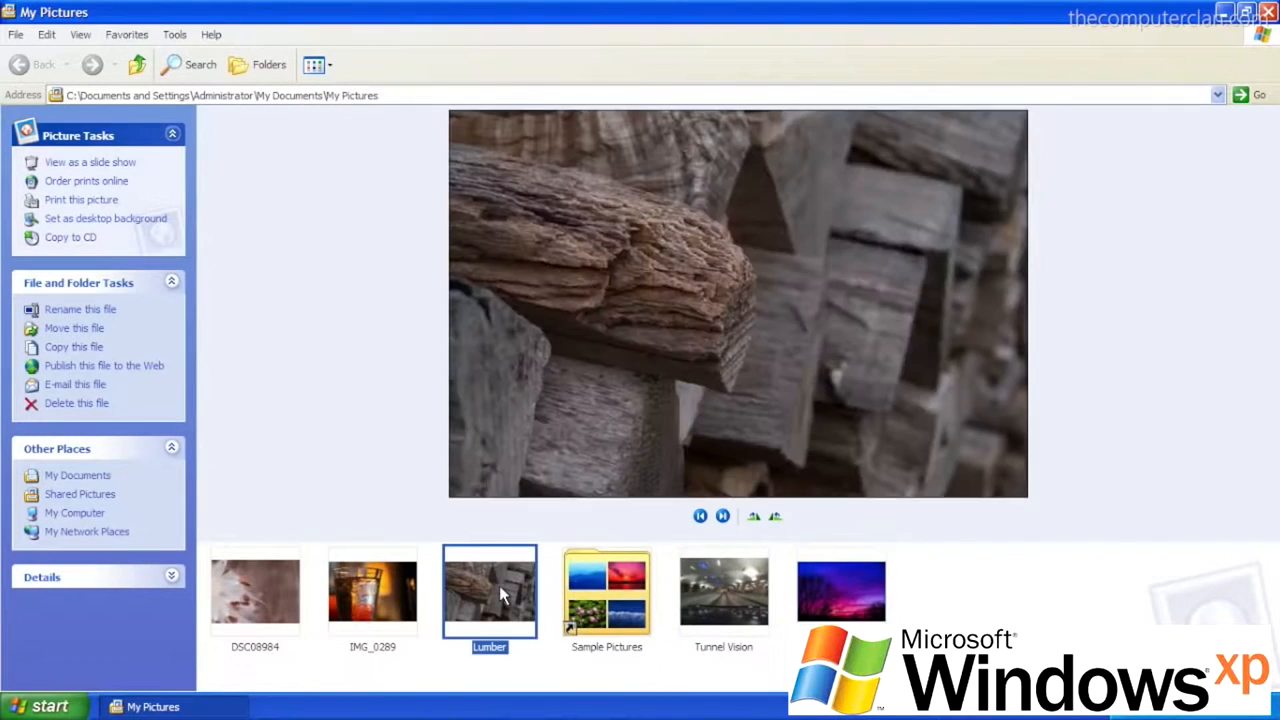
left_click(752, 516)
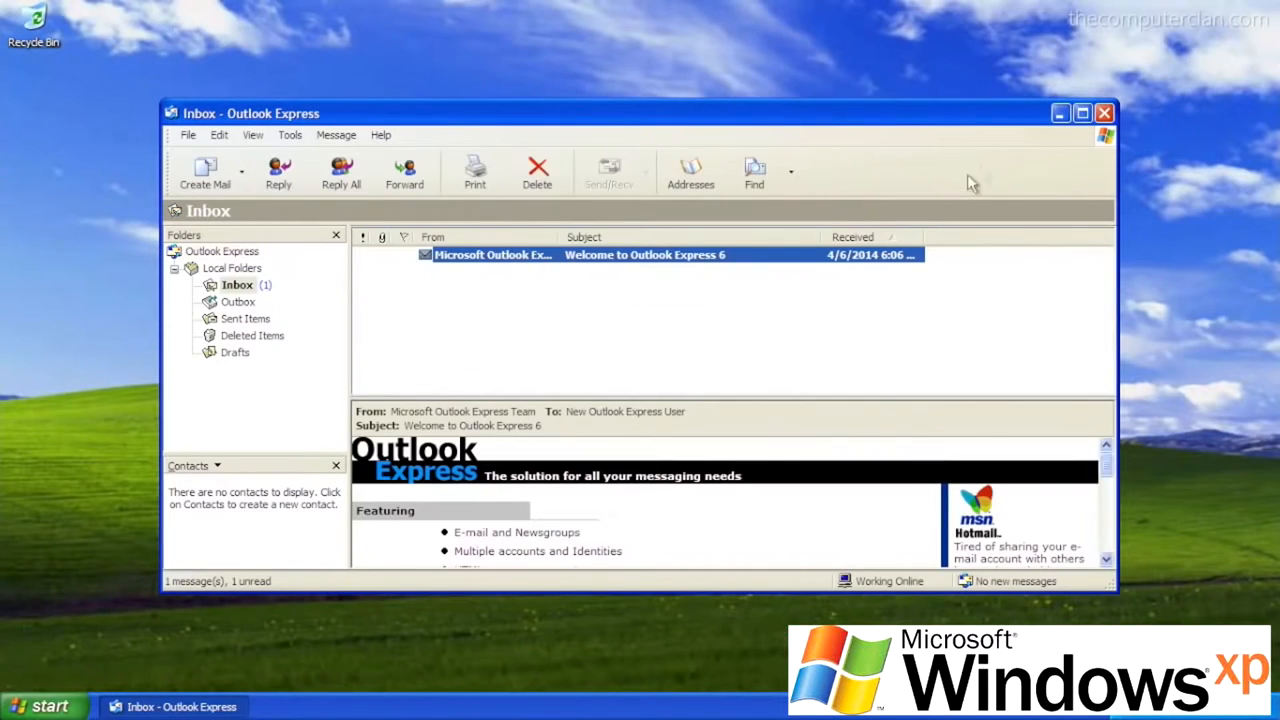
View the Welcome to Outlook Express 6 message and move to Display Properties Effects.
left_click(1080, 112)
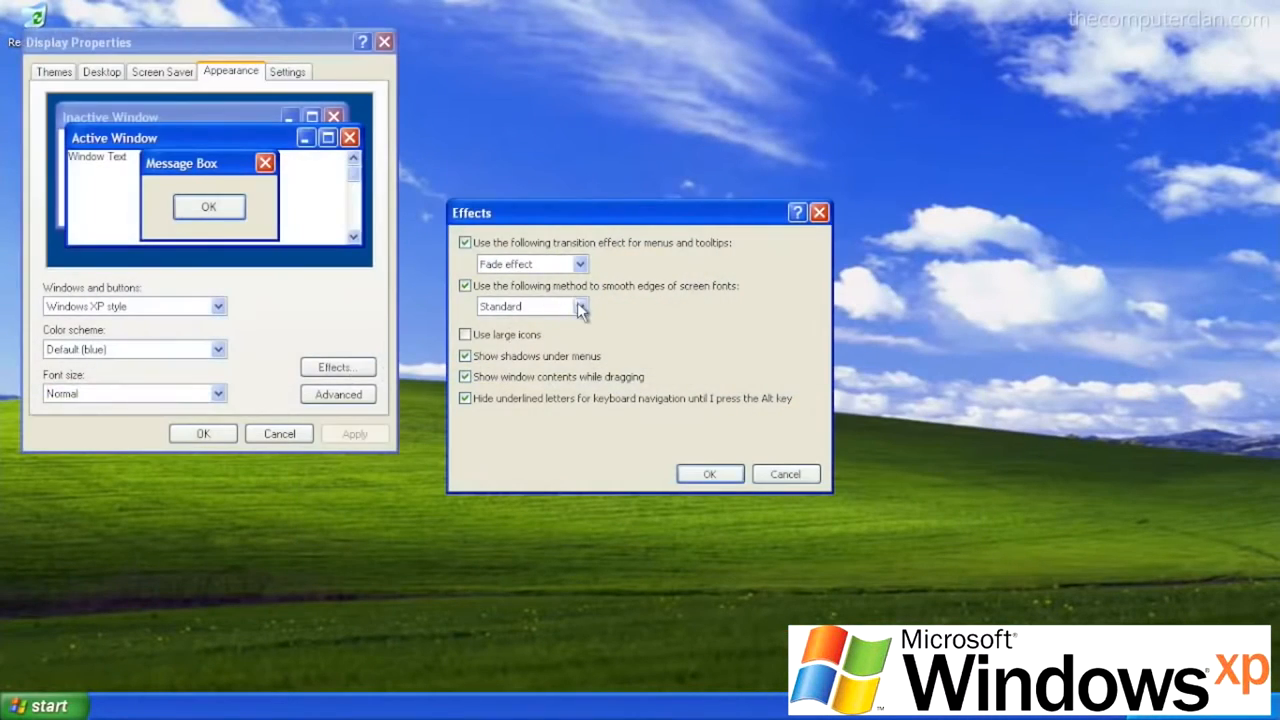
Leave the Effects dialogs and reopen My Pictures from the Start menu.
left_click(40, 704)
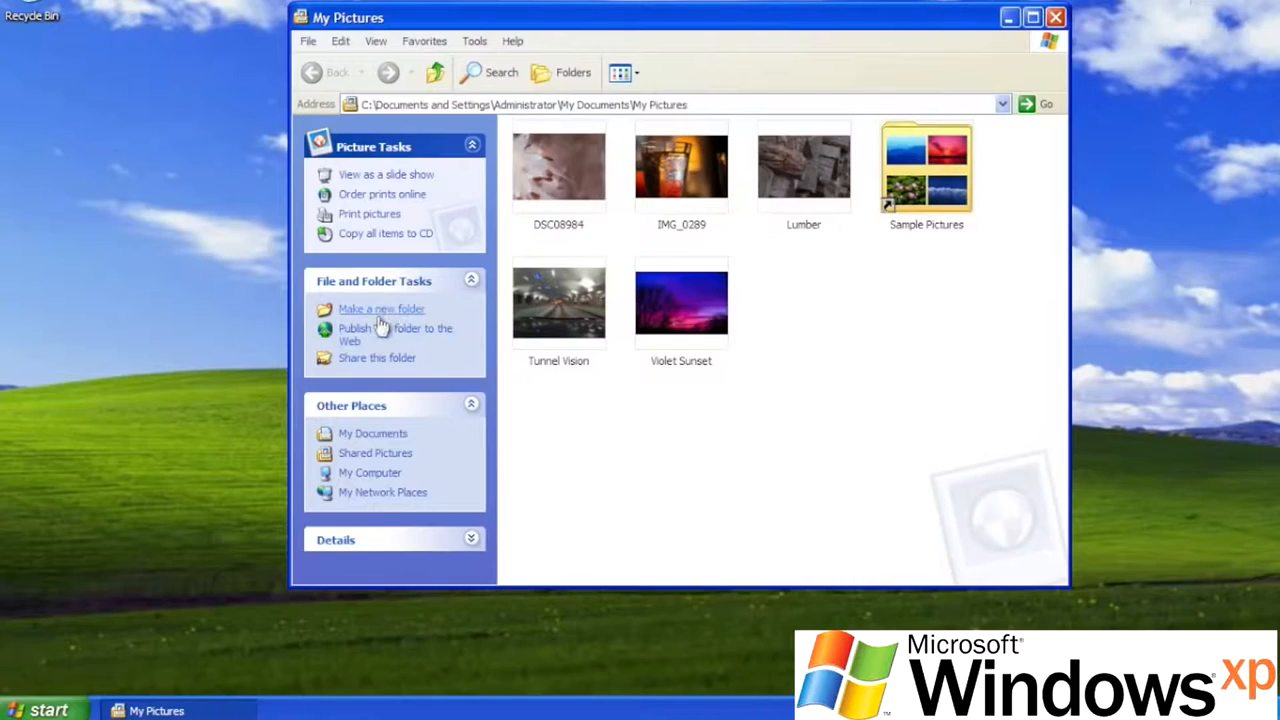
mouse_move(376, 358)
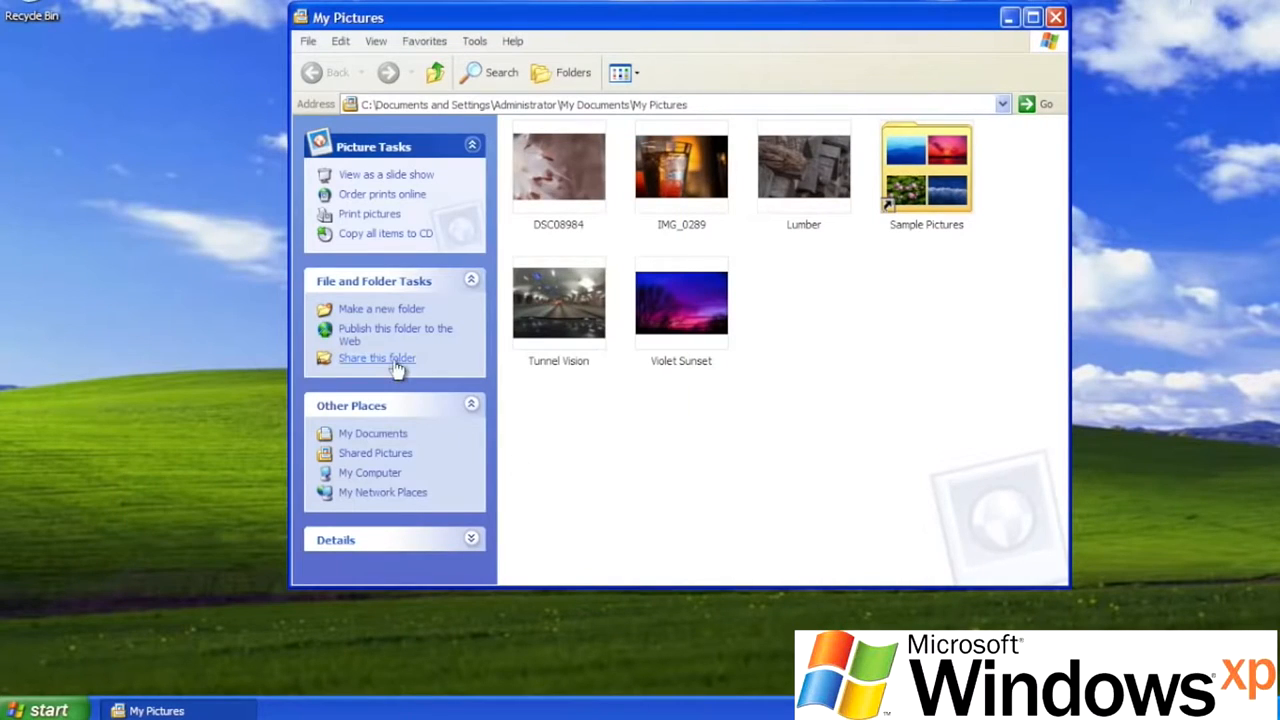
Show My Pictures as a filmstrip, preview Lumber large, then bring up About Outlook Express.
left_click(636, 72)
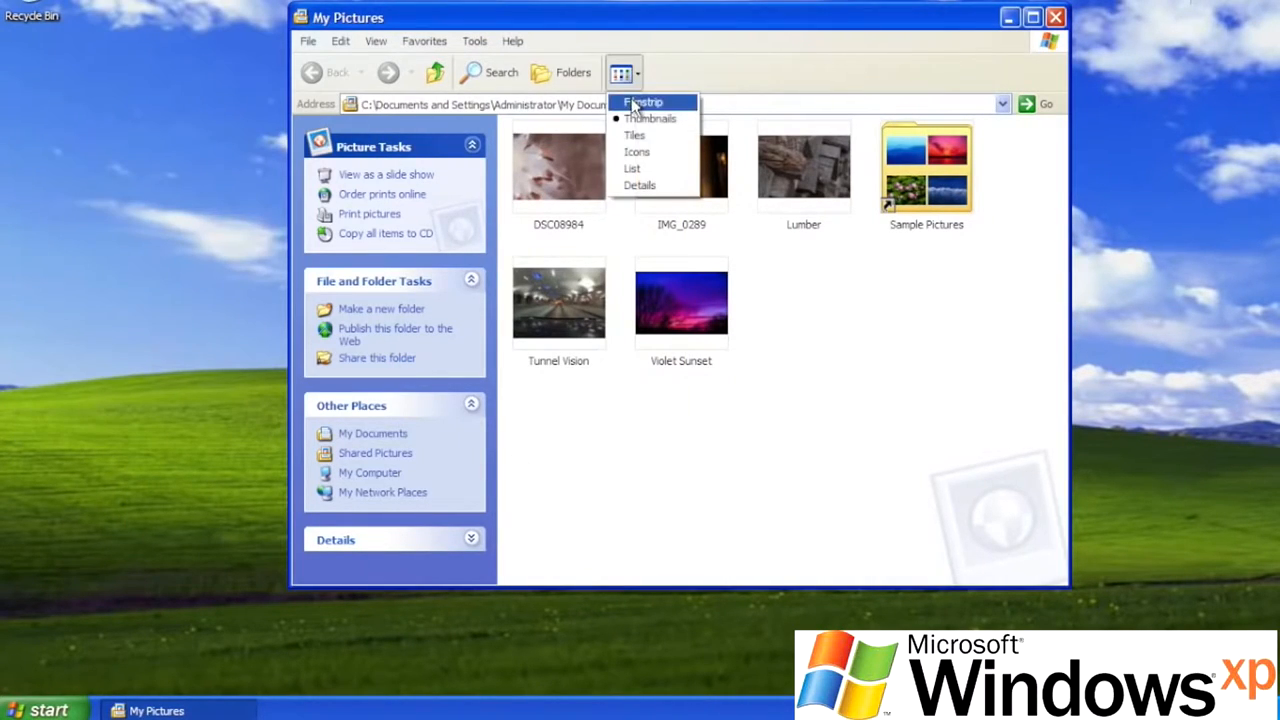
left_click(644, 102)
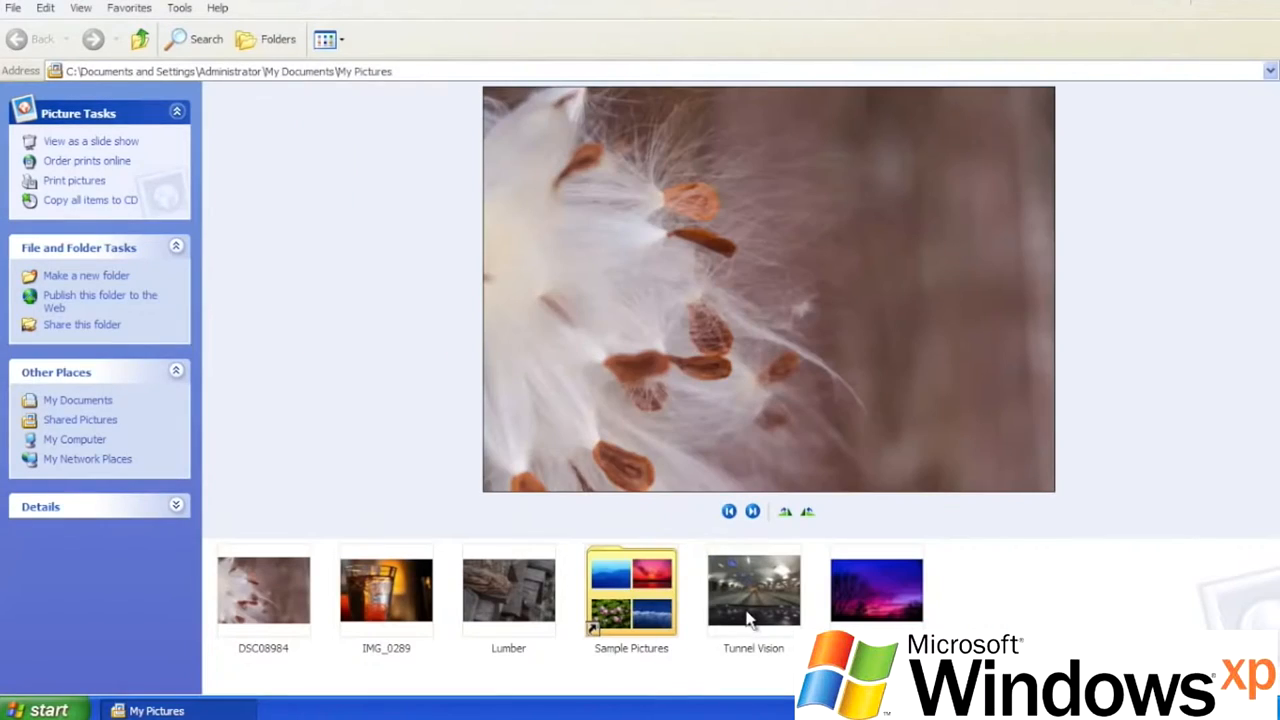
left_click(508, 588)
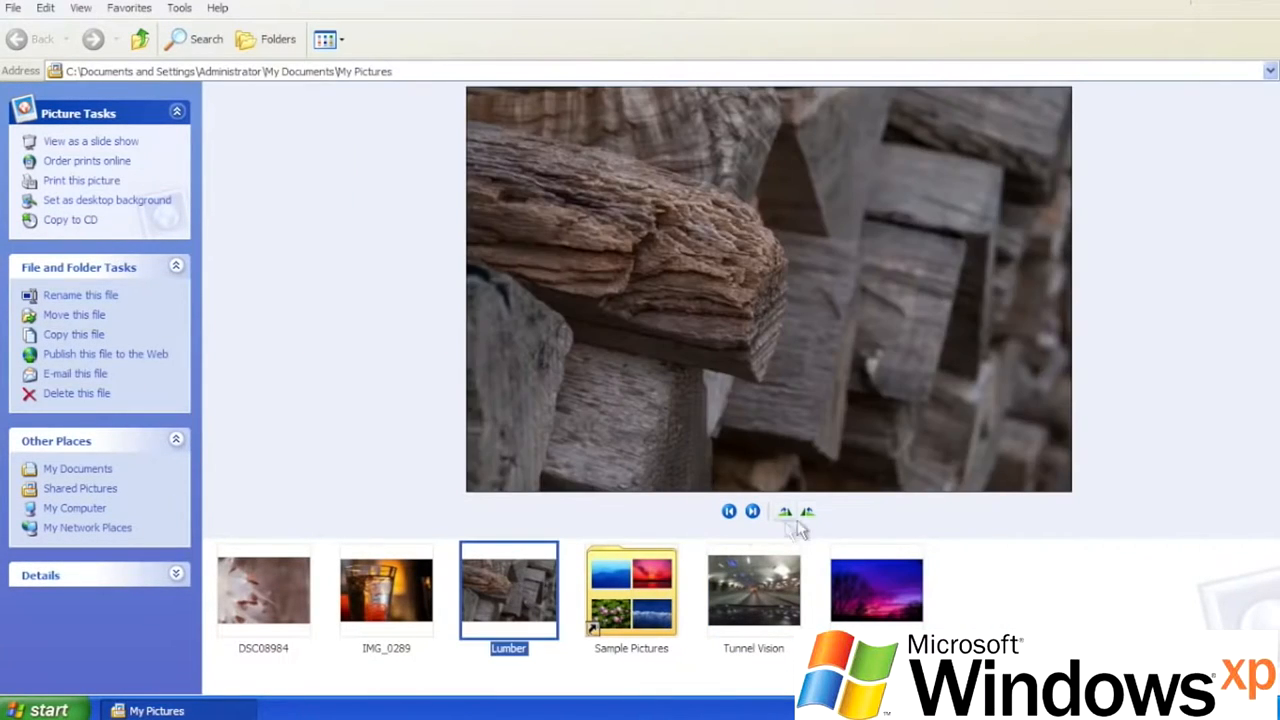
left_click(784, 512)
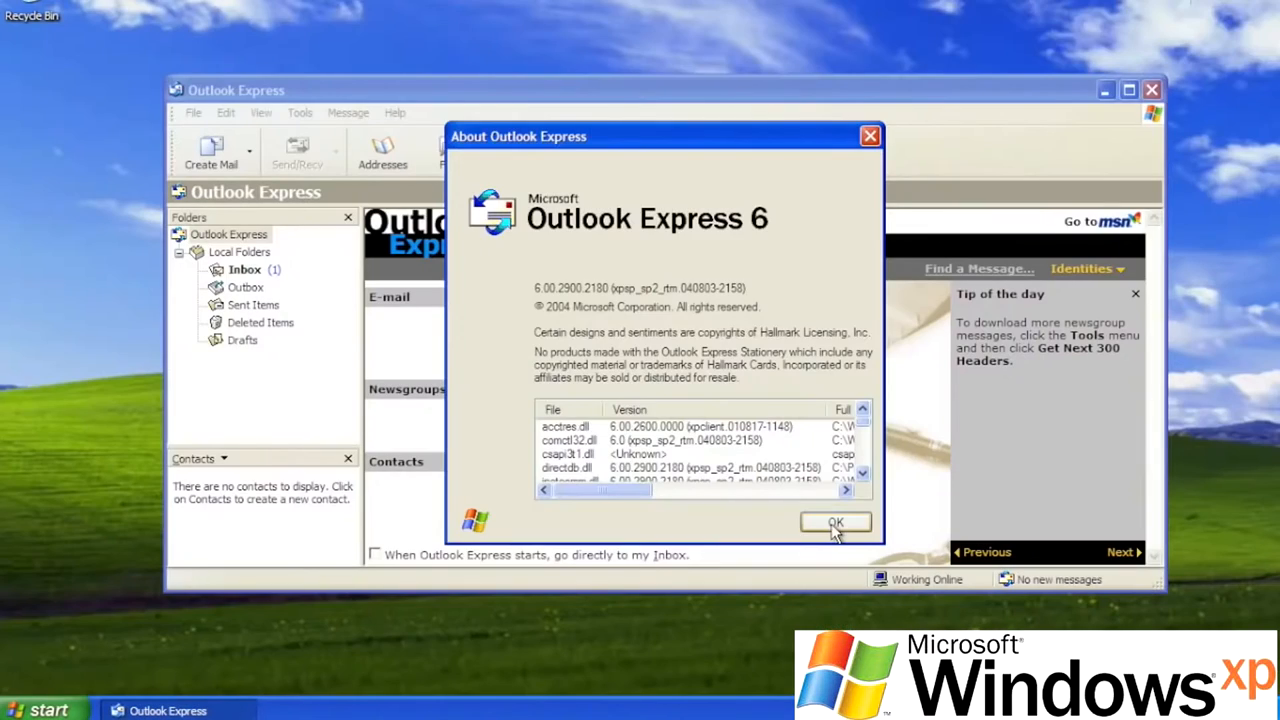
Close About Outlook Express and switch users to reach the welcome screen of accounts.
left_click(836, 522)
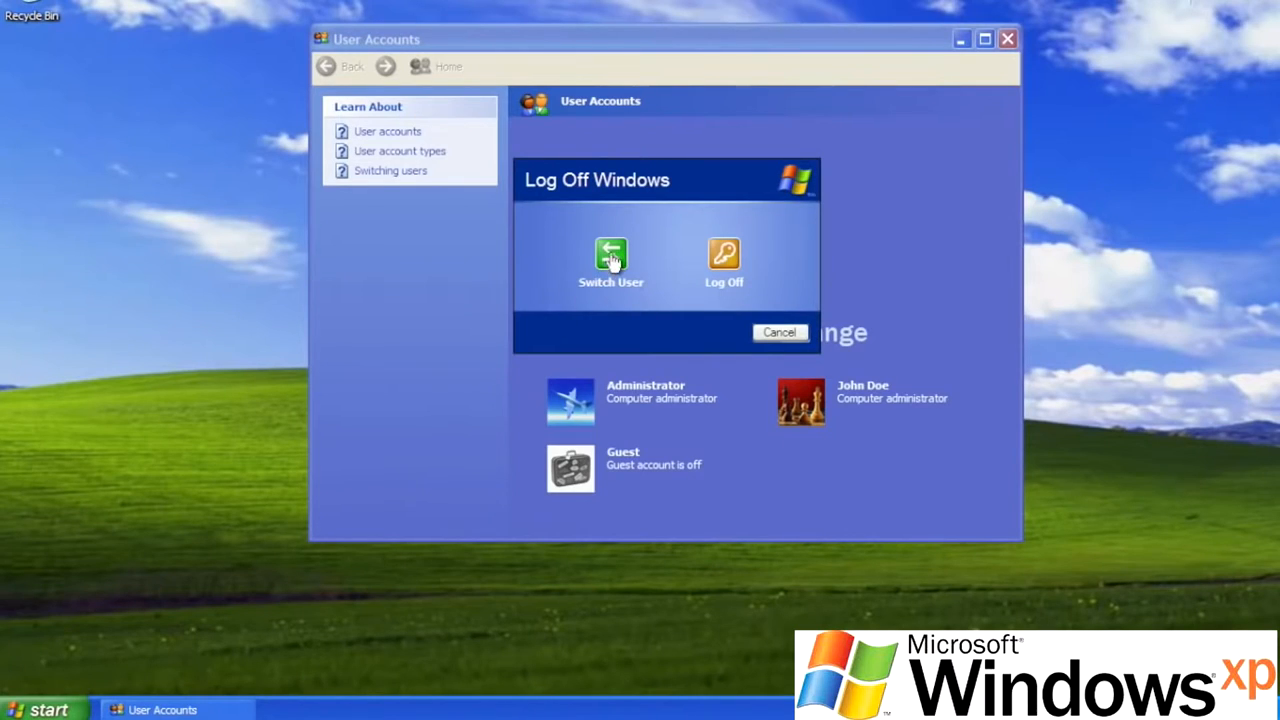
left_click(612, 260)
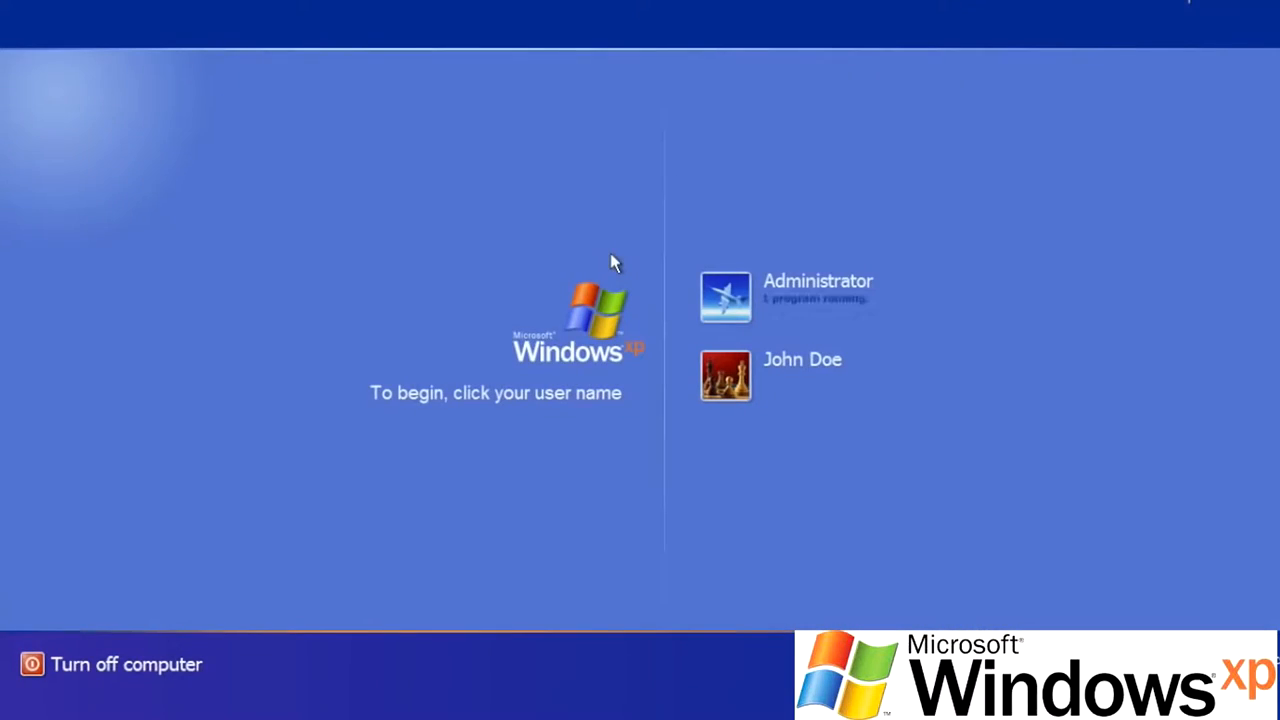
left_click(802, 360)
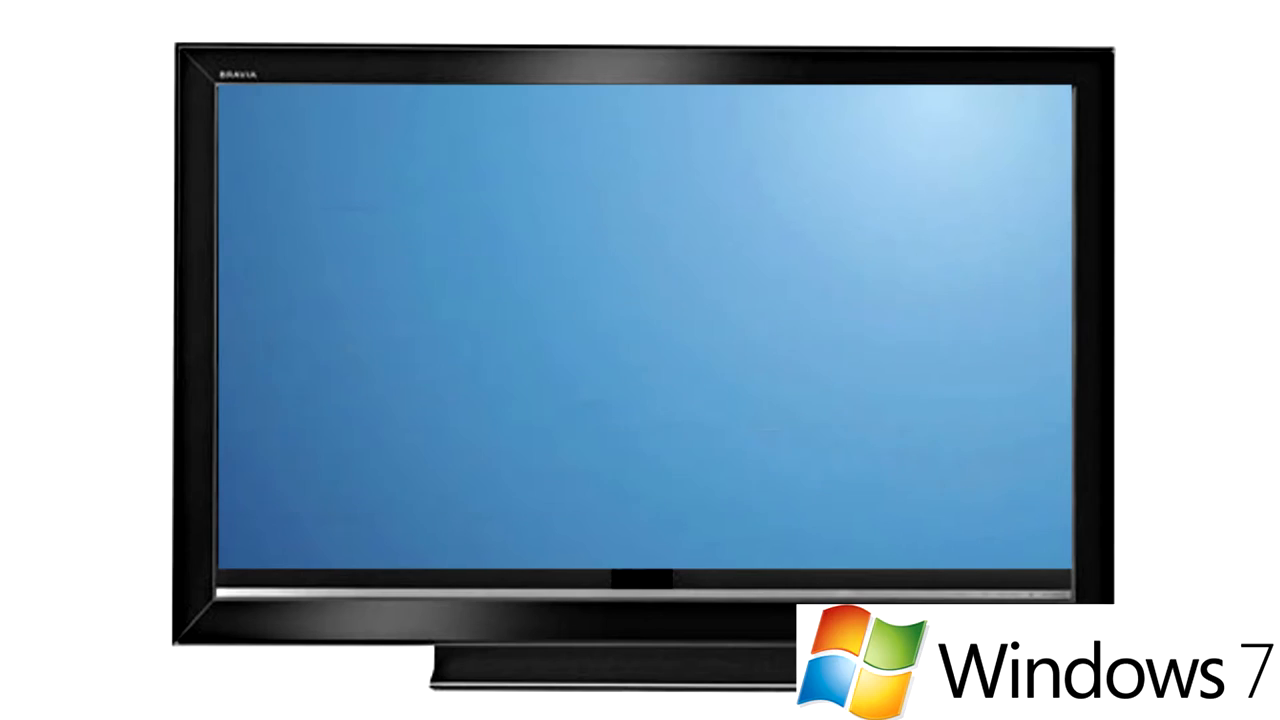
Enter 'Beach' in the Windows 7 television demo's search box.
type("Beac")
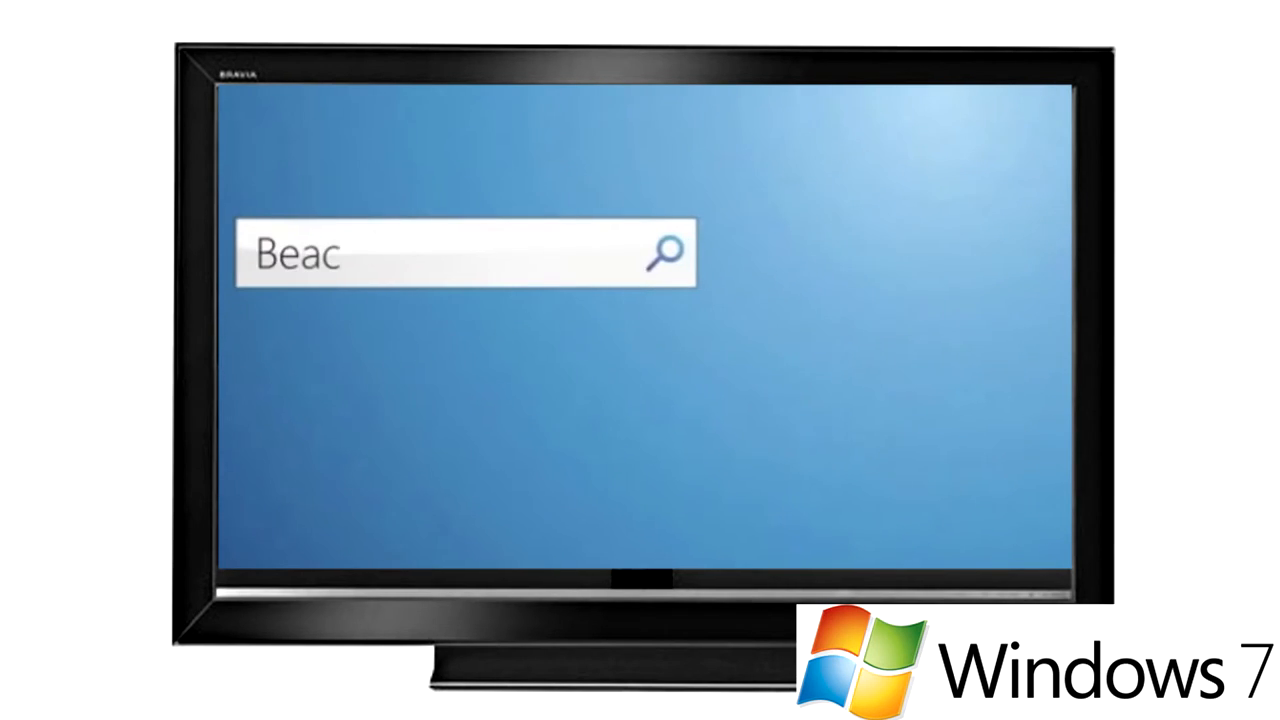
type("h")
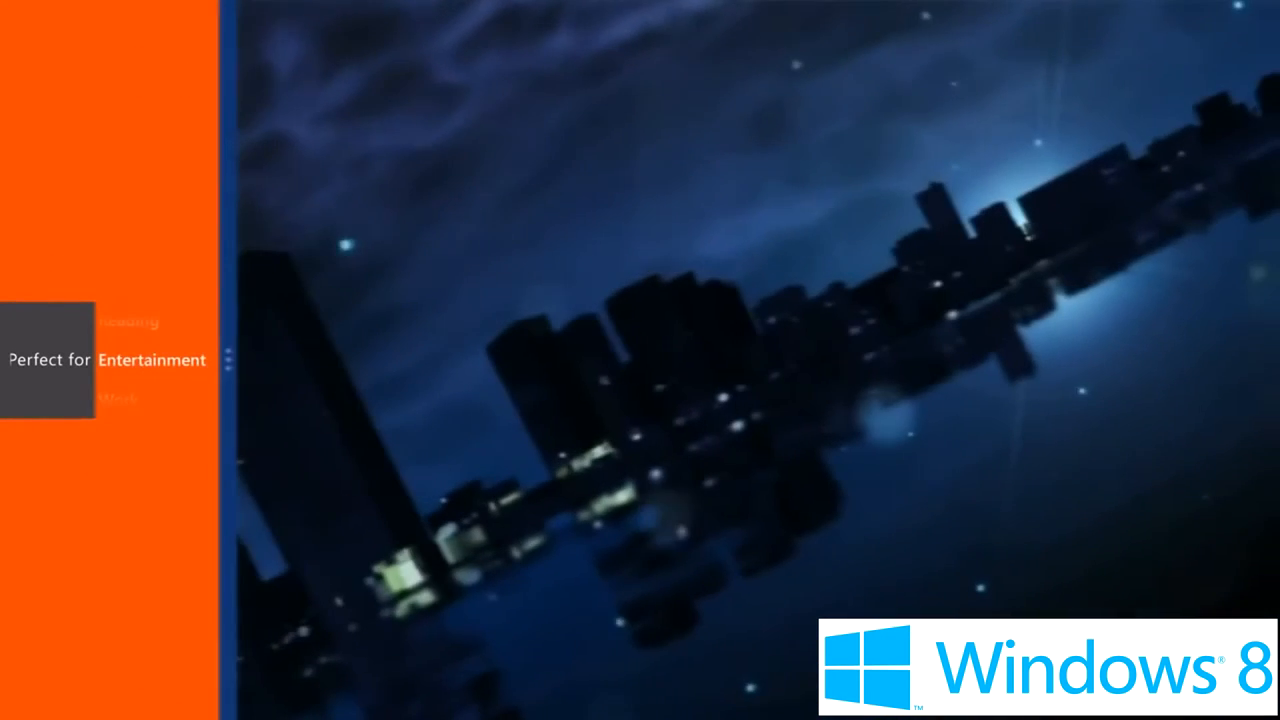
Switch the Windows 8 'Perfect for' showcase from Entertainment to Reading.
left_click(366, 300)
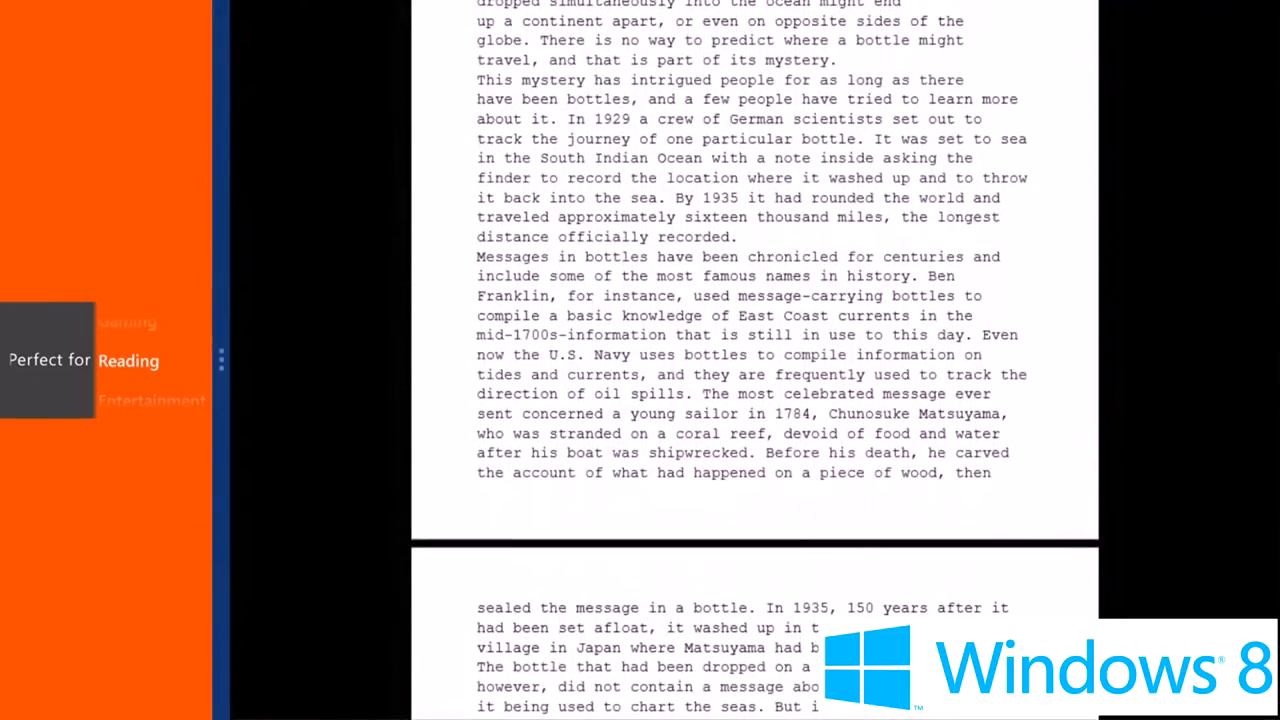
left_click(128, 320)
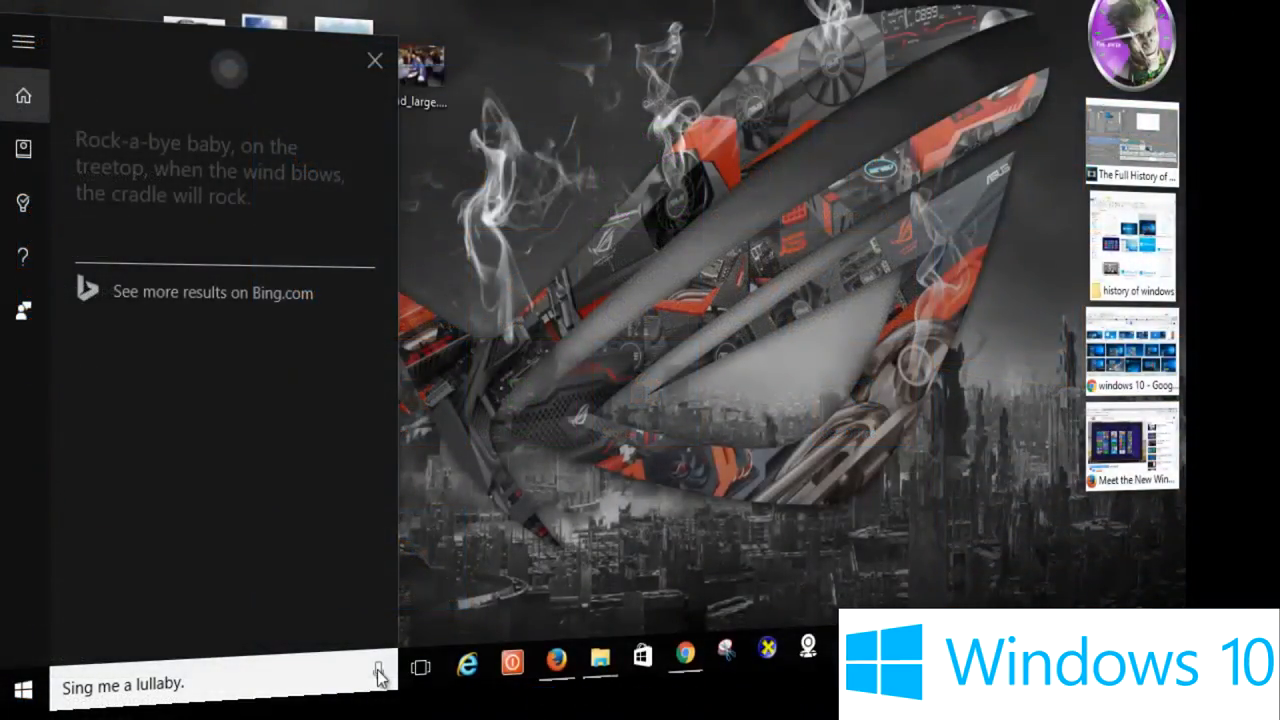
Search 'c' in Cortana, surfacing Camtasia Studio 8, Calculator and Command Prompt.
left_click(24, 690)
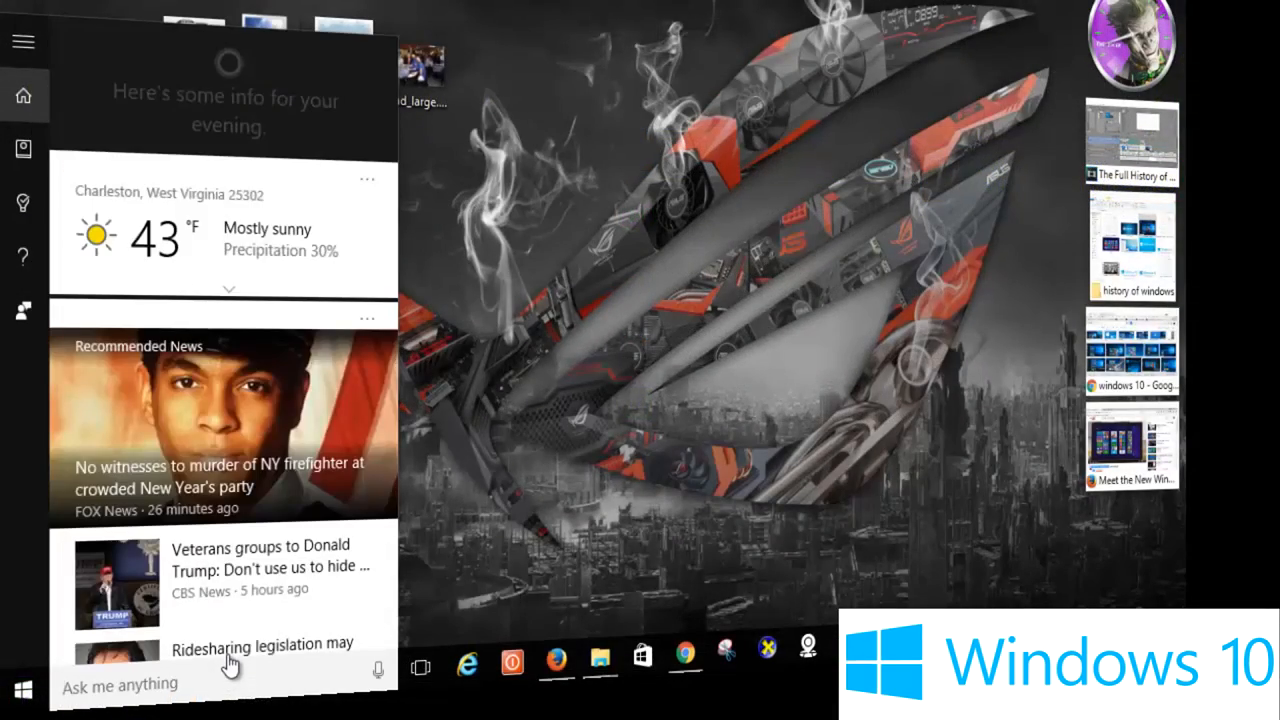
type("c")
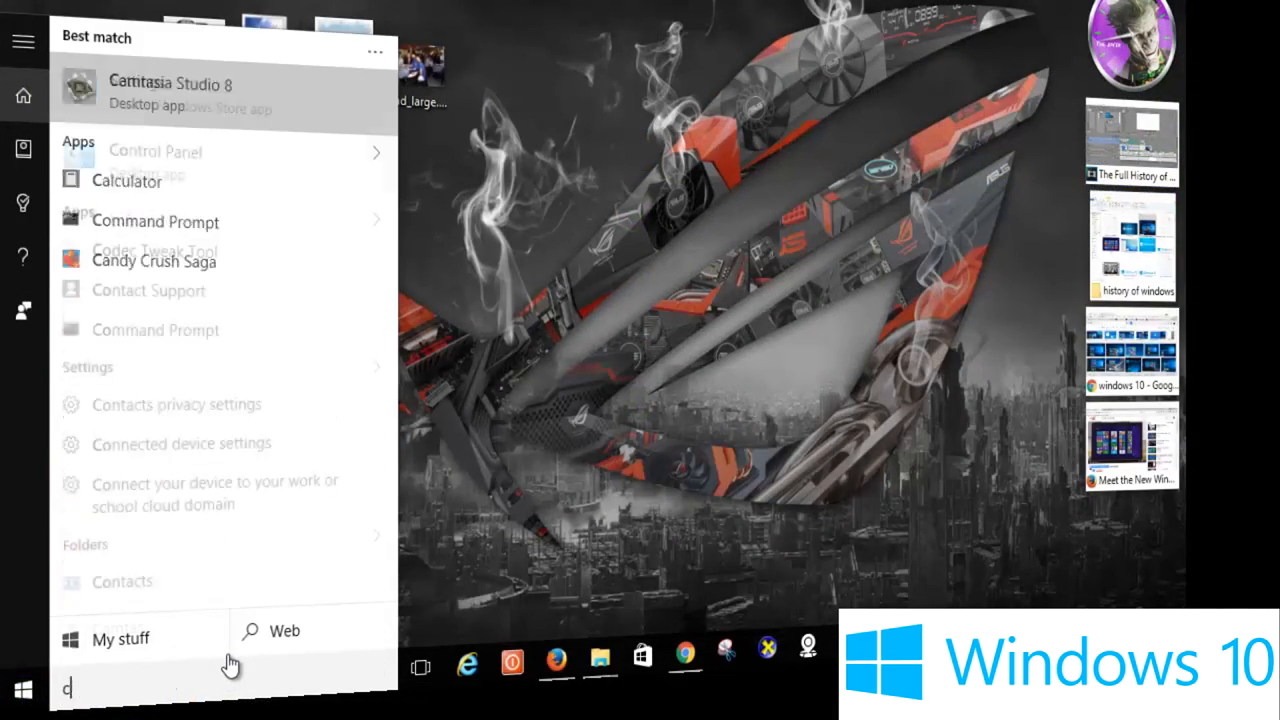